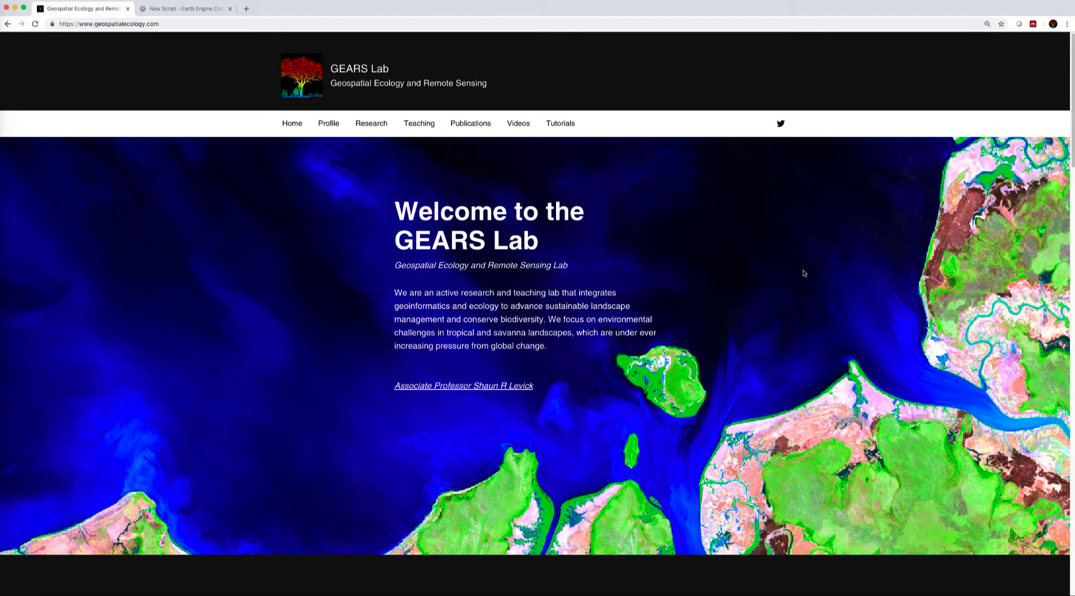
{"action": "mouse_move", "coordinate": [280, 103]}
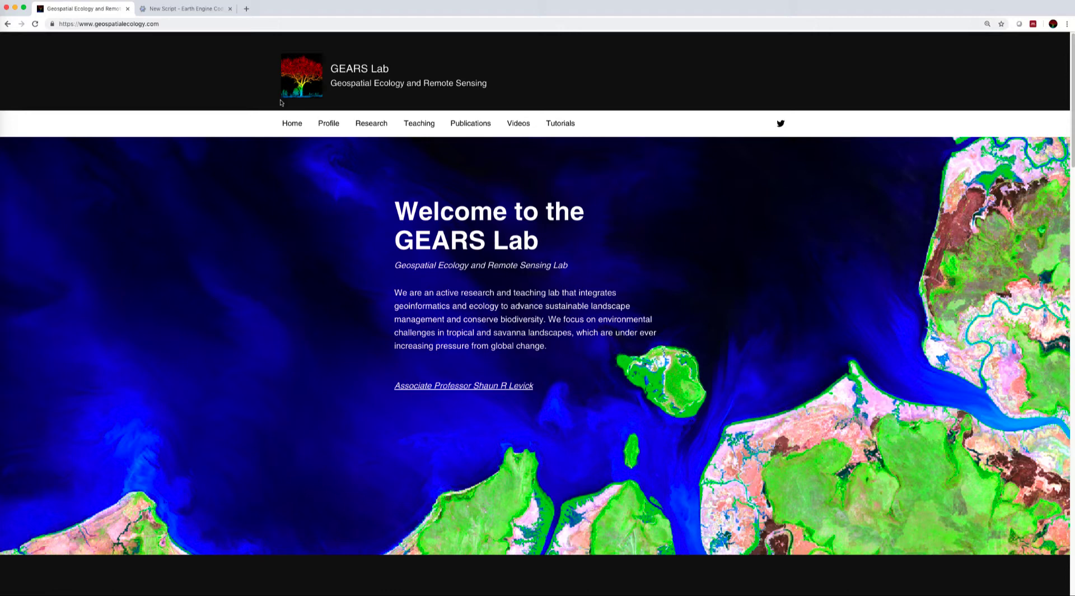
- Switch to the 'New Script - Earth Engine Code Editor' browser tab
{"action": "left_click", "coordinate": [186, 8]}
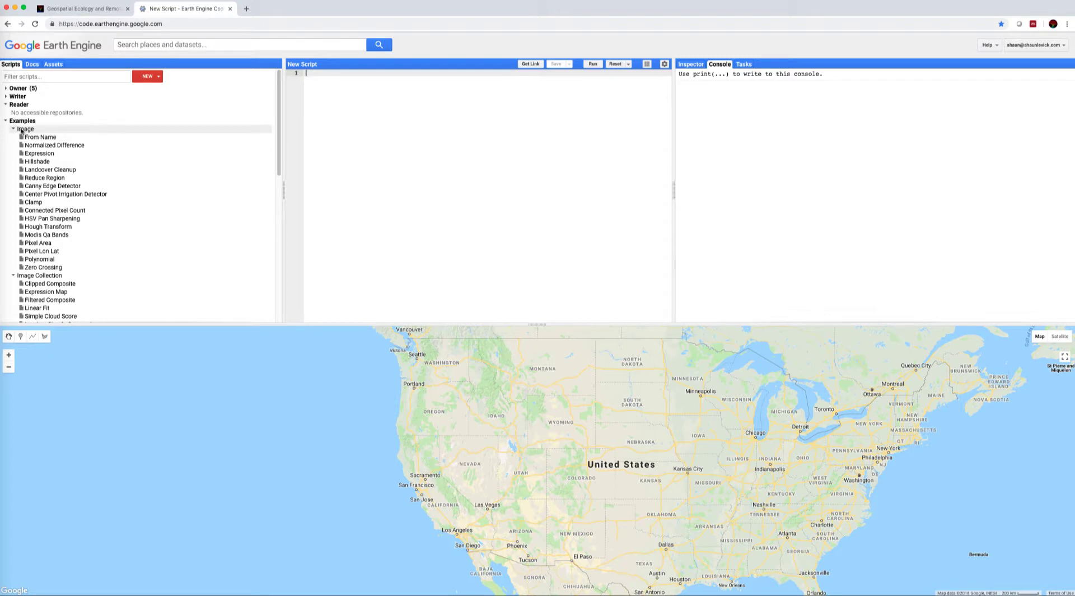
- Collapse Reader, re-expand Examples, and collapse the Image folder to expose Image Collection scripts
{"action": "left_click", "coordinate": [4, 121]}
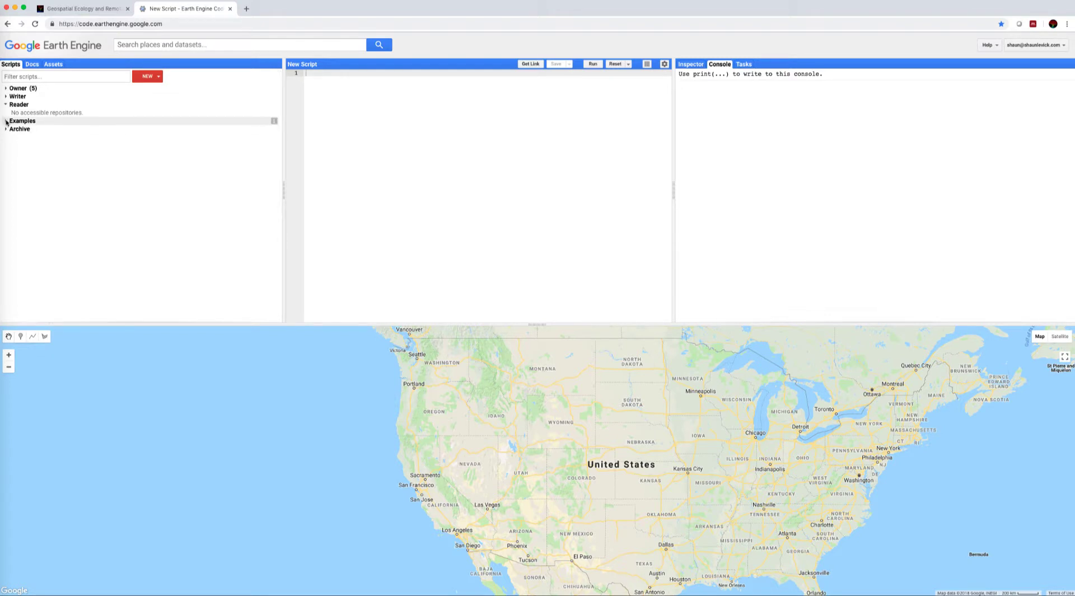
{"action": "left_click", "coordinate": [6, 121]}
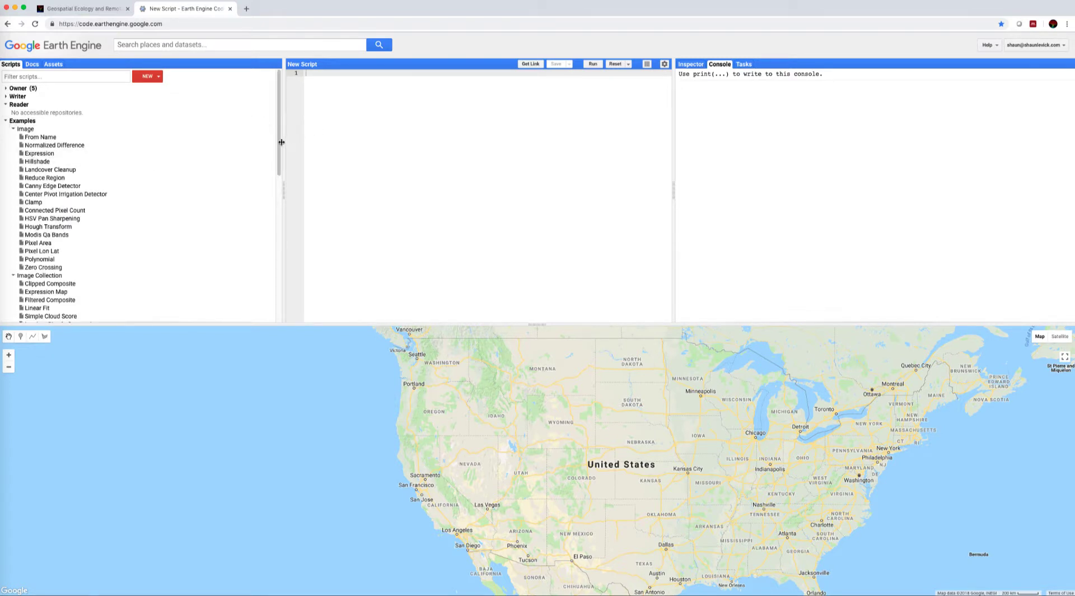
{"action": "scroll", "scroll_direction": "down", "scroll_amount": 3}
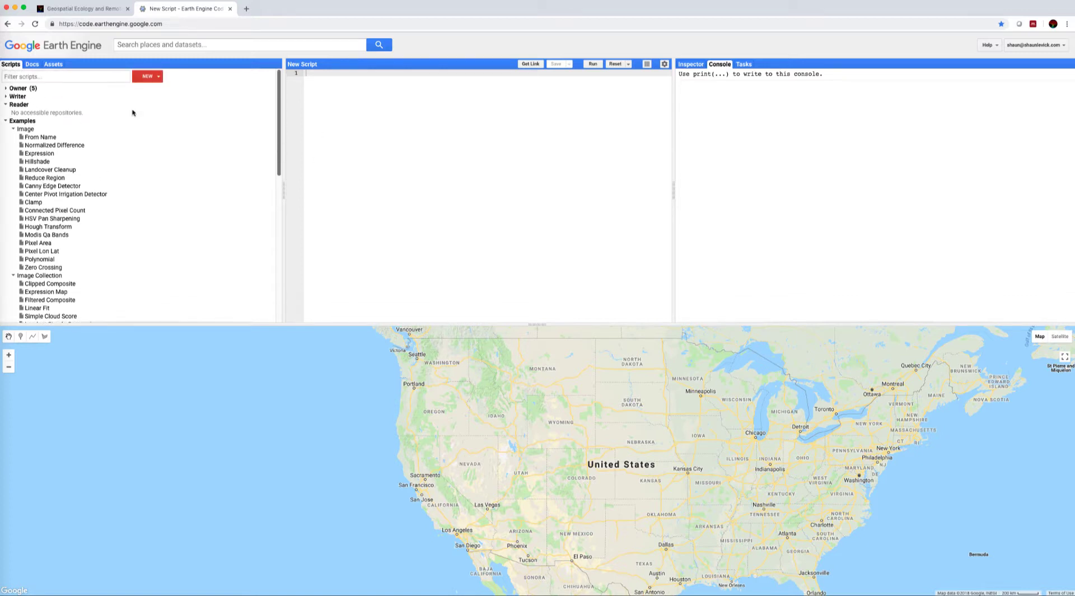
{"action": "left_click", "coordinate": [22, 120]}
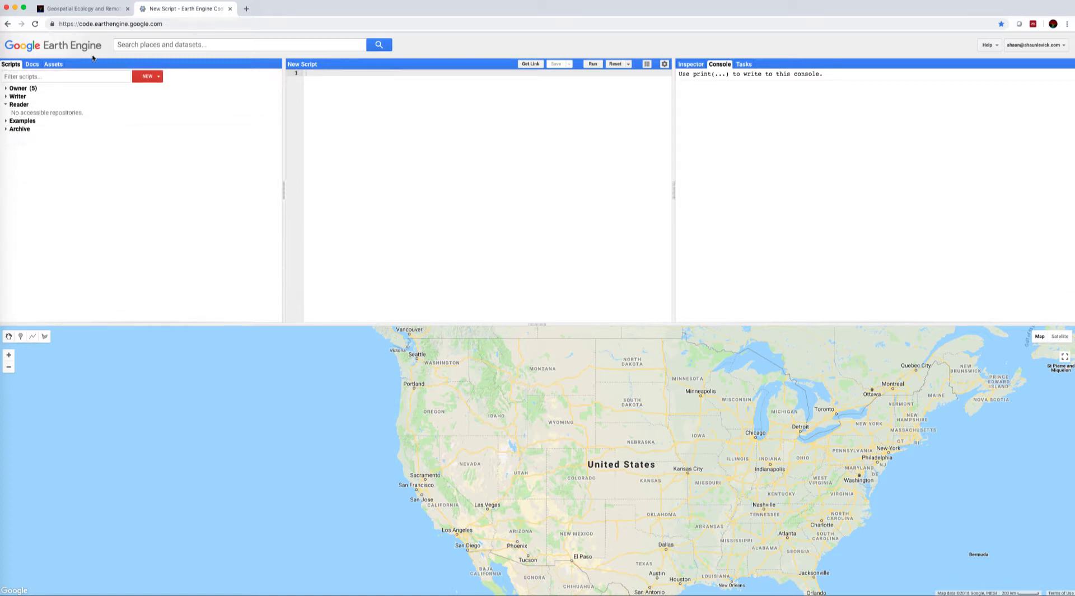
{"action": "mouse_move", "coordinate": [138, 174]}
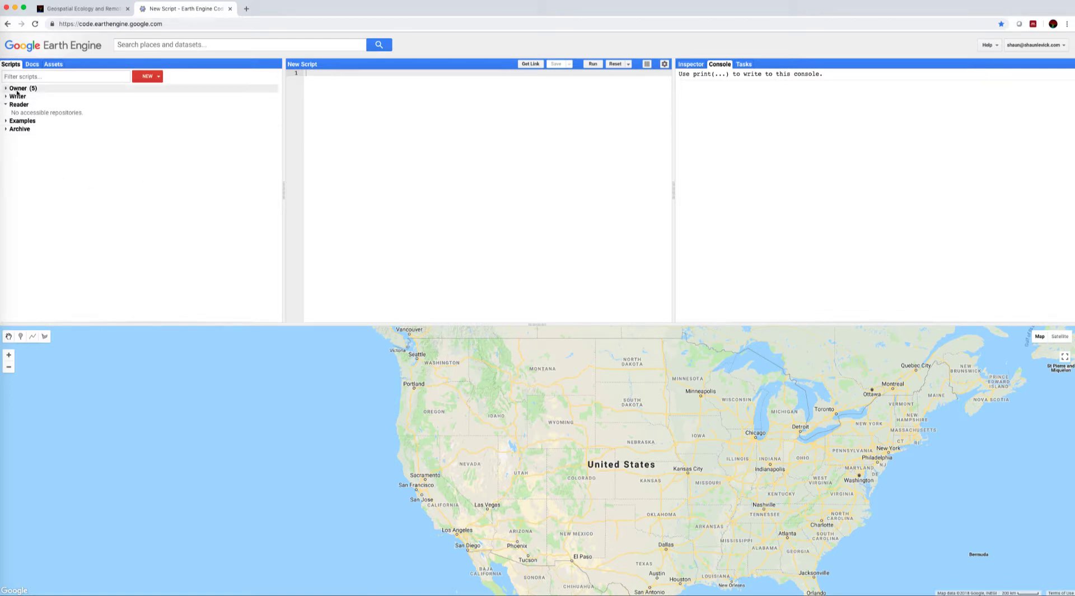
{"action": "left_click", "coordinate": [6, 104]}
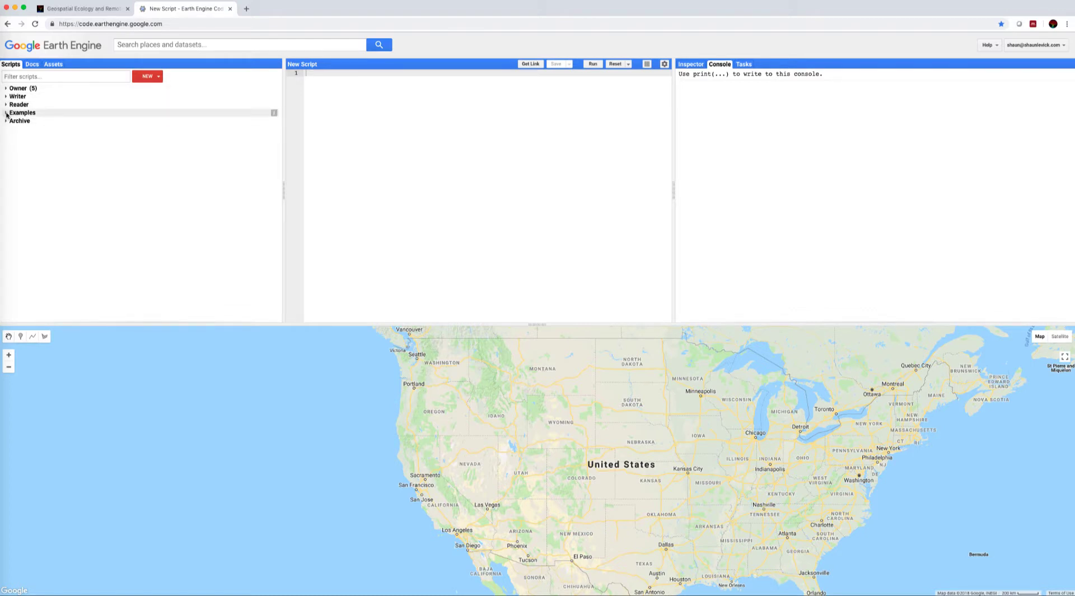
{"action": "left_click", "coordinate": [6, 113]}
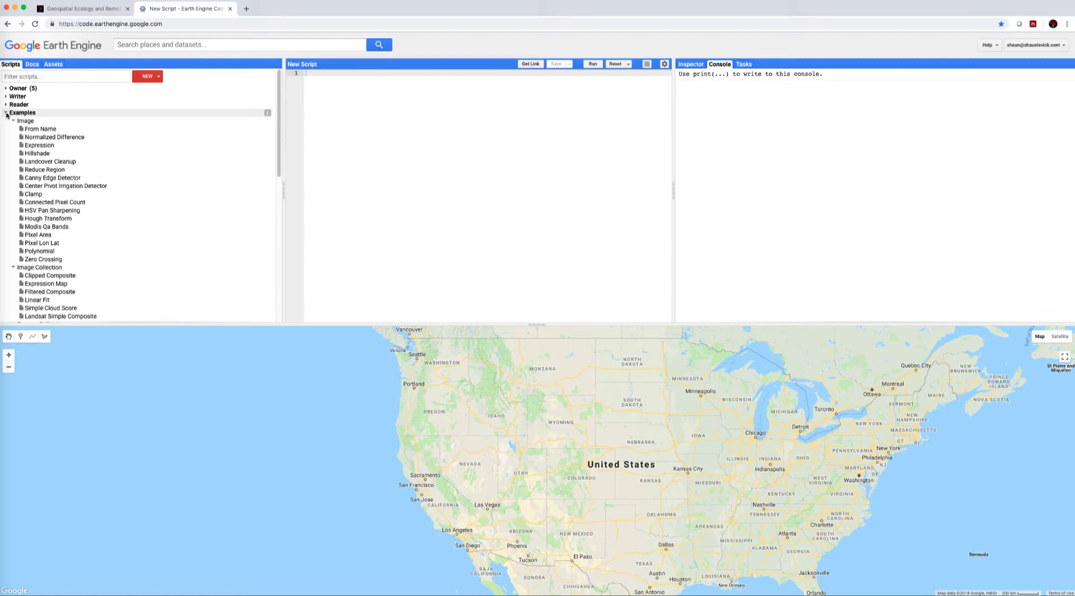
{"action": "left_click", "coordinate": [12, 121]}
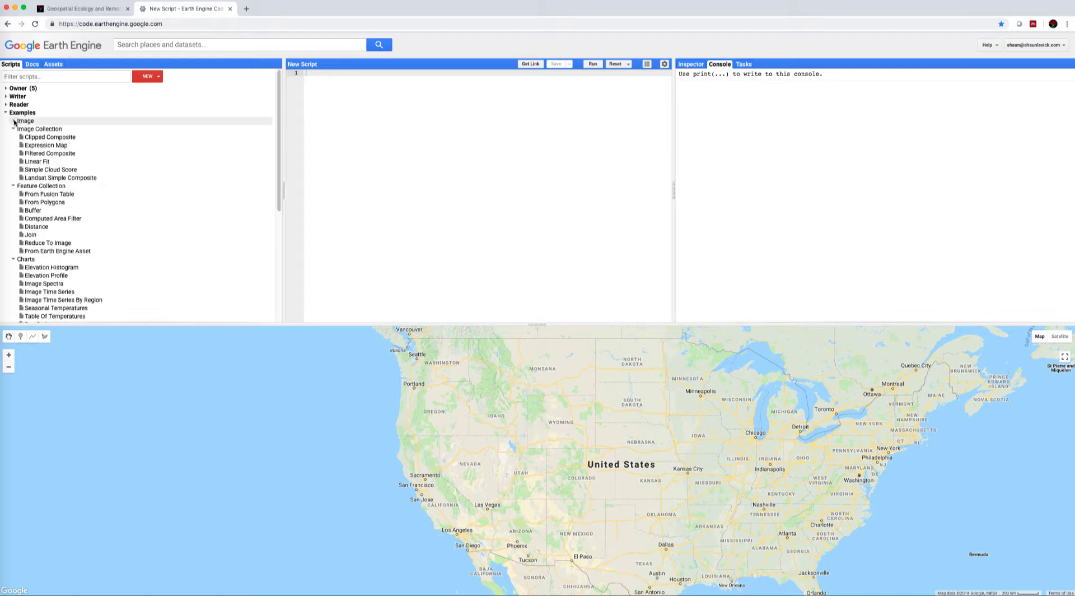
{"action": "left_click", "coordinate": [13, 120]}
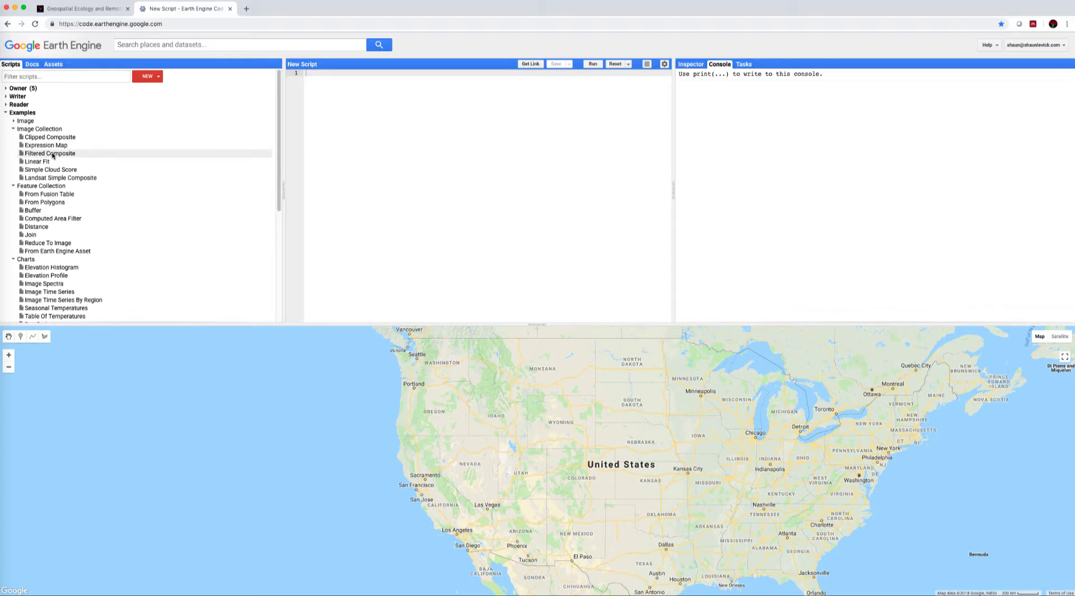
- Load the Filtered Composite example and highlight ClippedComposite, median and gain in its code
{"action": "left_click", "coordinate": [49, 153]}
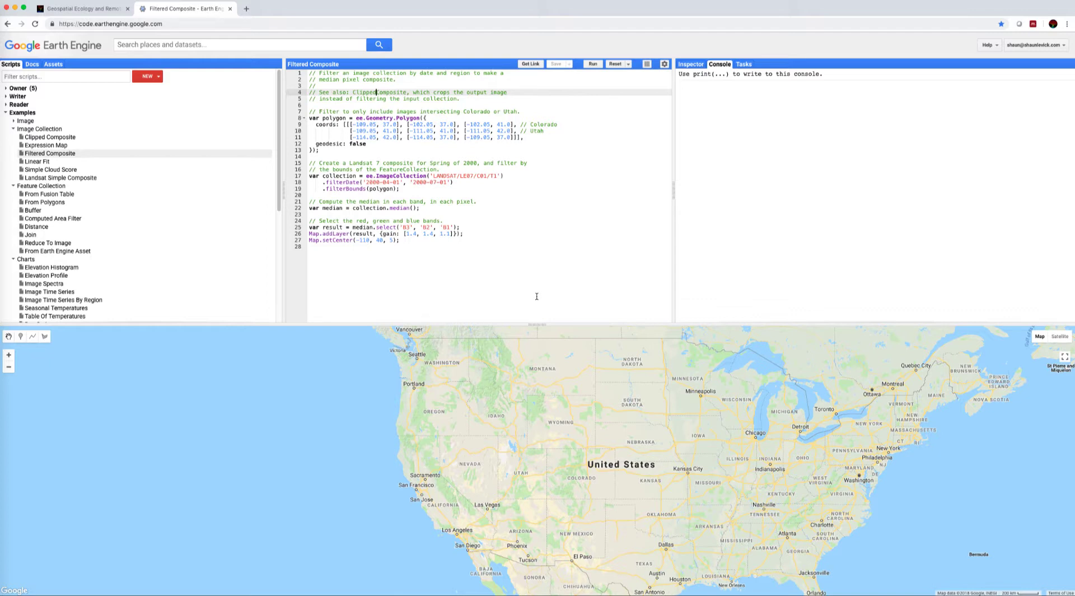
{"action": "mouse_move", "coordinate": [448, 250]}
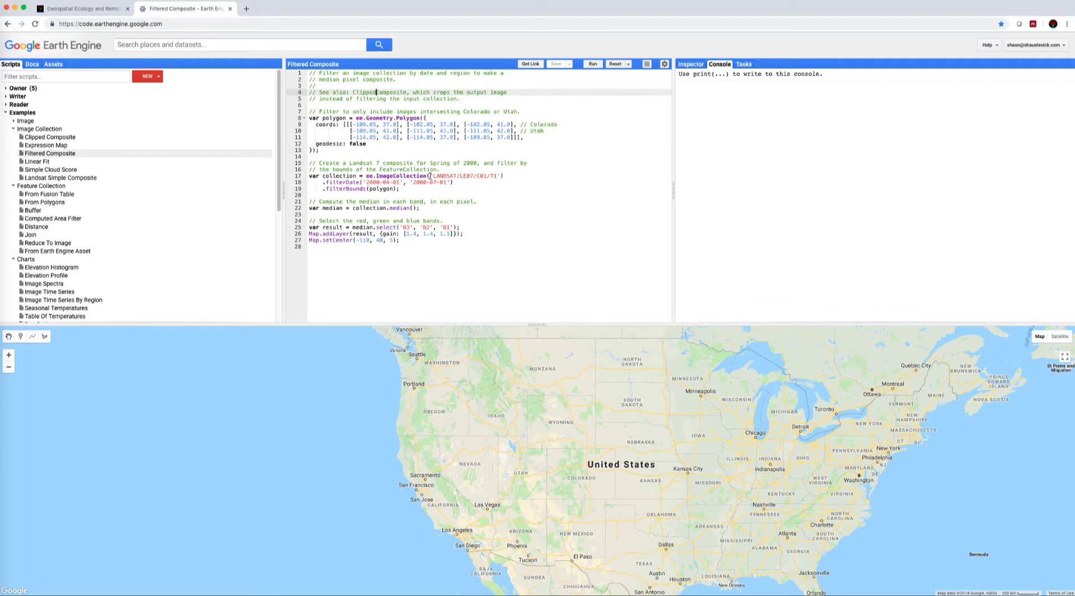
{"action": "double_click", "coordinate": [466, 175]}
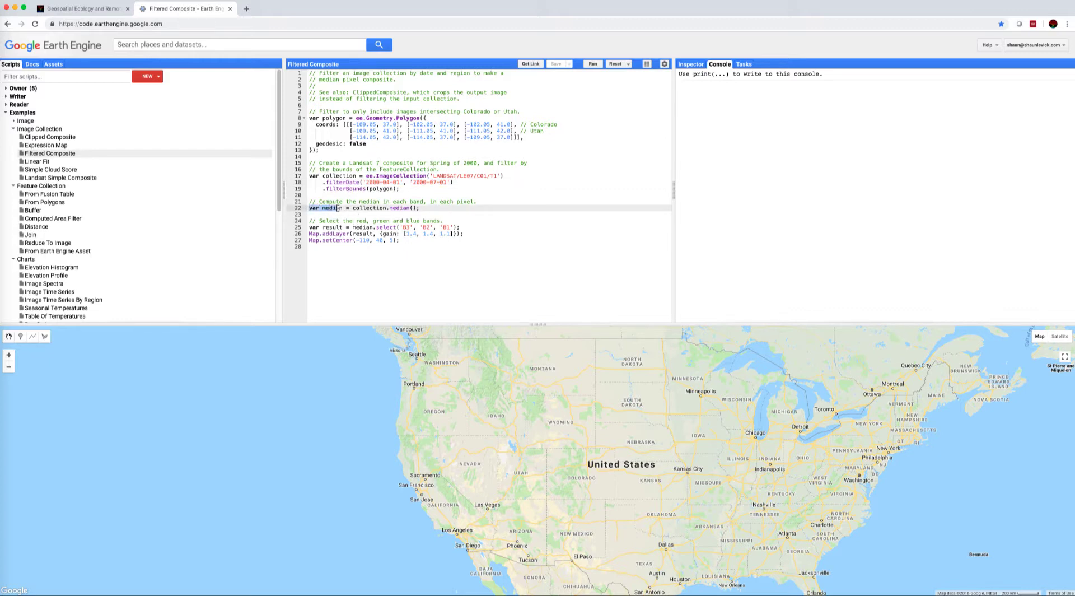
{"action": "double_click", "coordinate": [332, 207]}
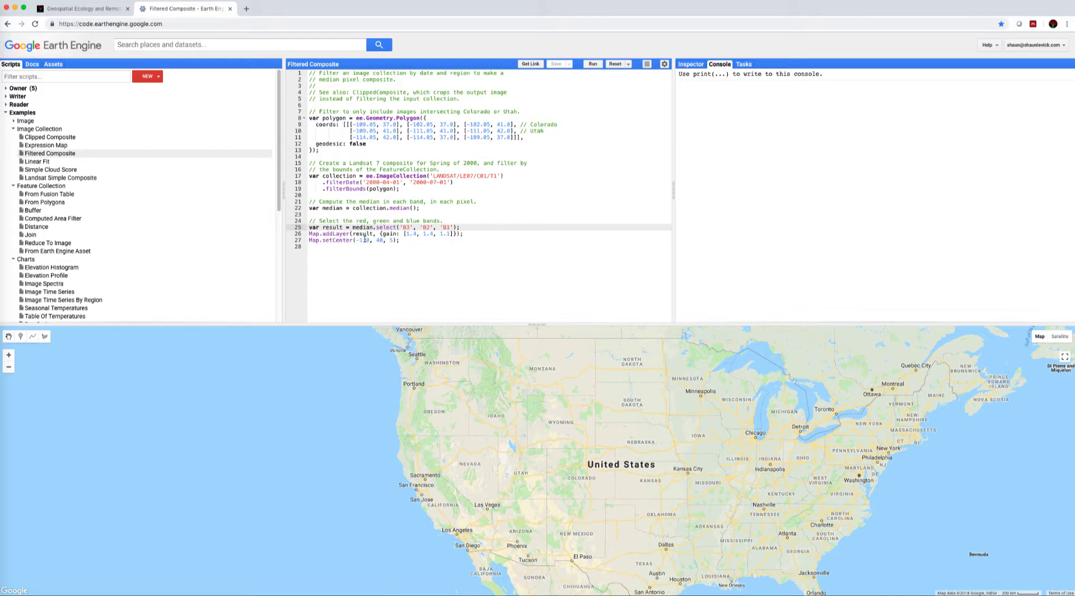
{"action": "double_click", "coordinate": [388, 234]}
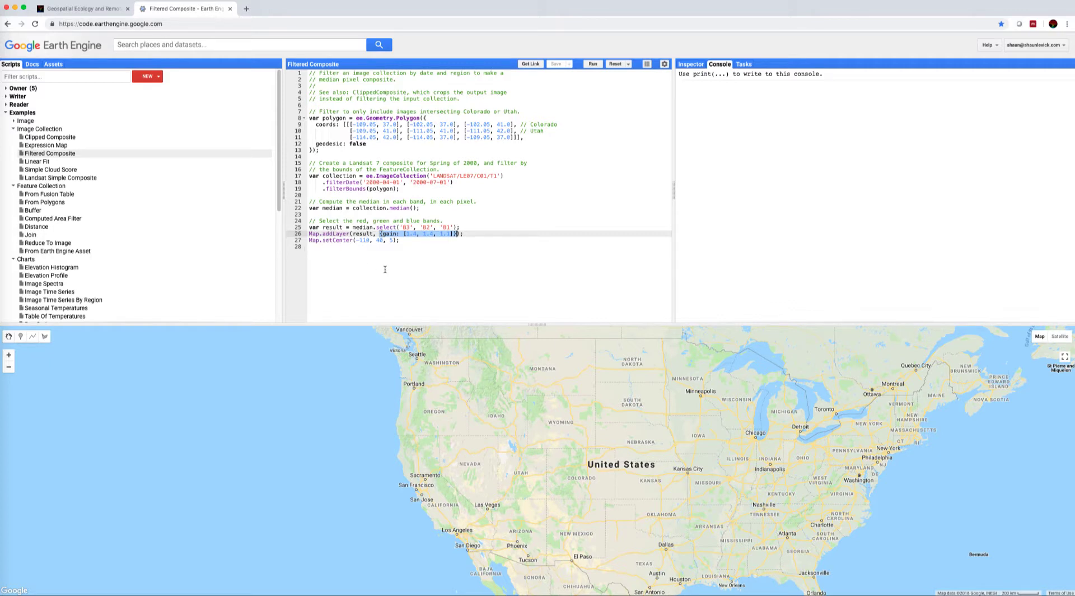
{"action": "left_click", "coordinate": [592, 64]}
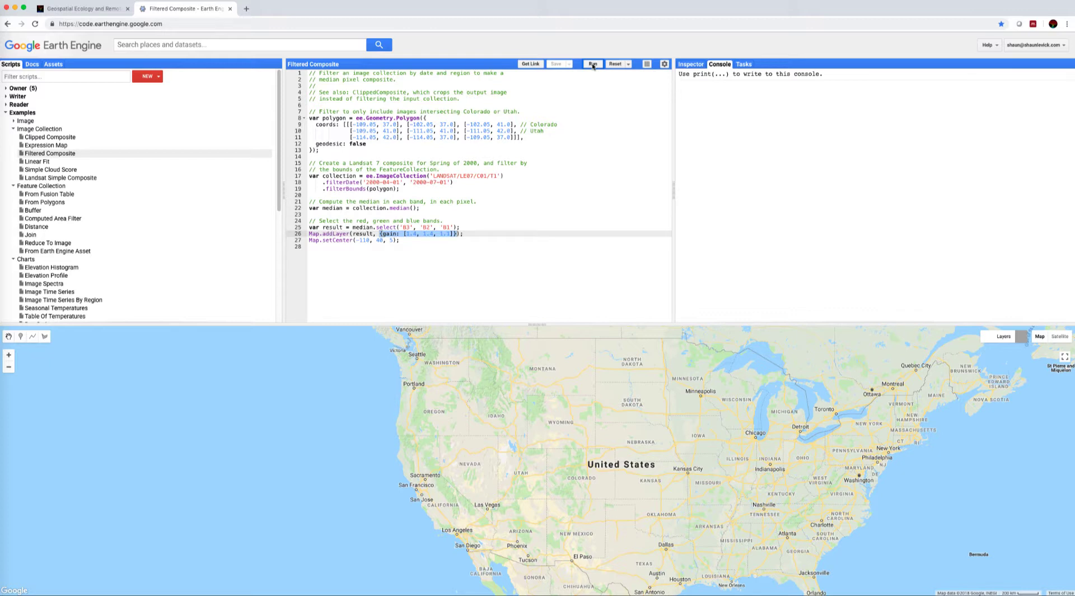
- Run the script to map the median Landsat composite over Colorado and Utah
{"action": "left_click", "coordinate": [592, 64]}
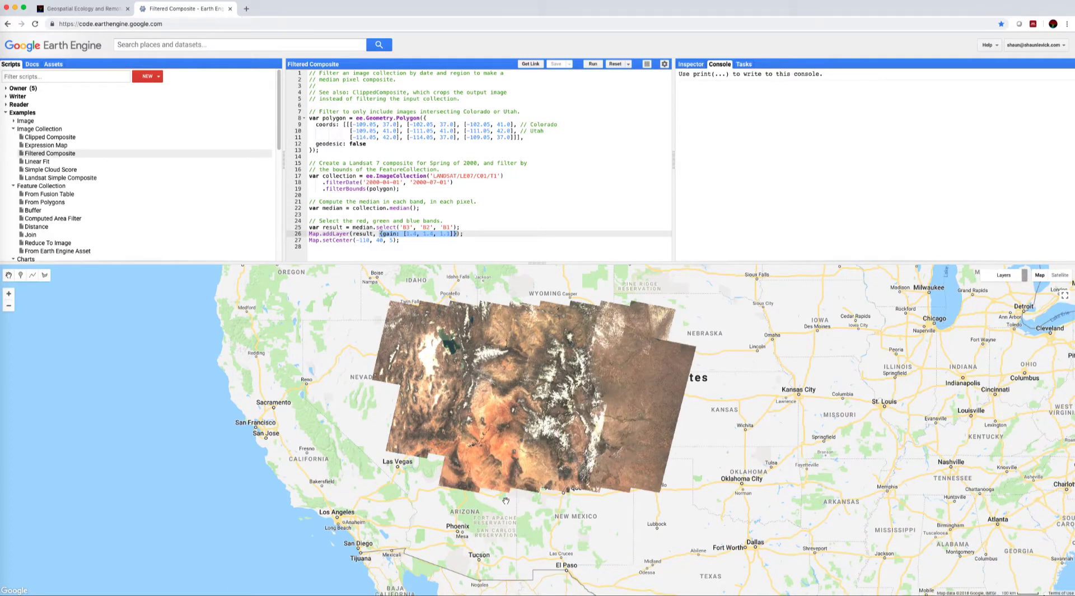
{"action": "mouse_move", "coordinate": [531, 473]}
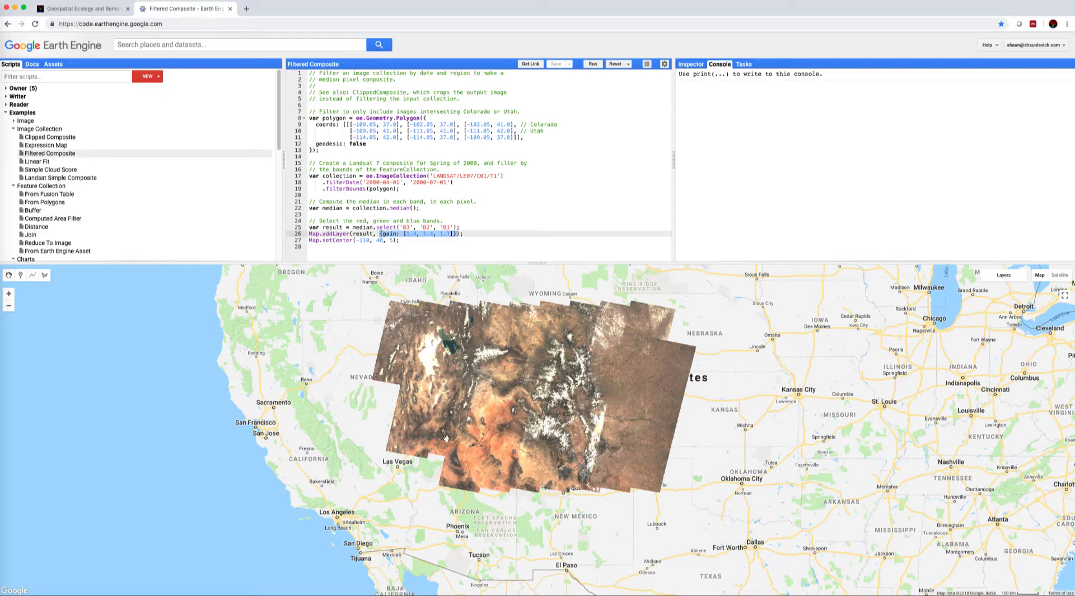
{"action": "mouse_move", "coordinate": [524, 449]}
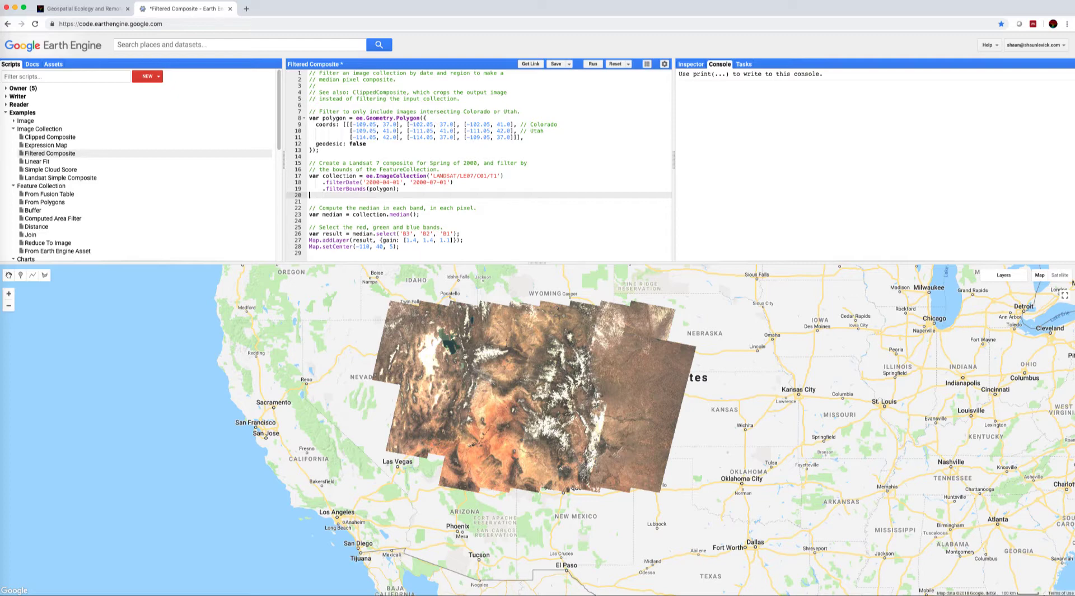
- Add print(collection) and rerun, listing the 237-image collection in the Console
{"action": "type", "text": "print(collecti"}
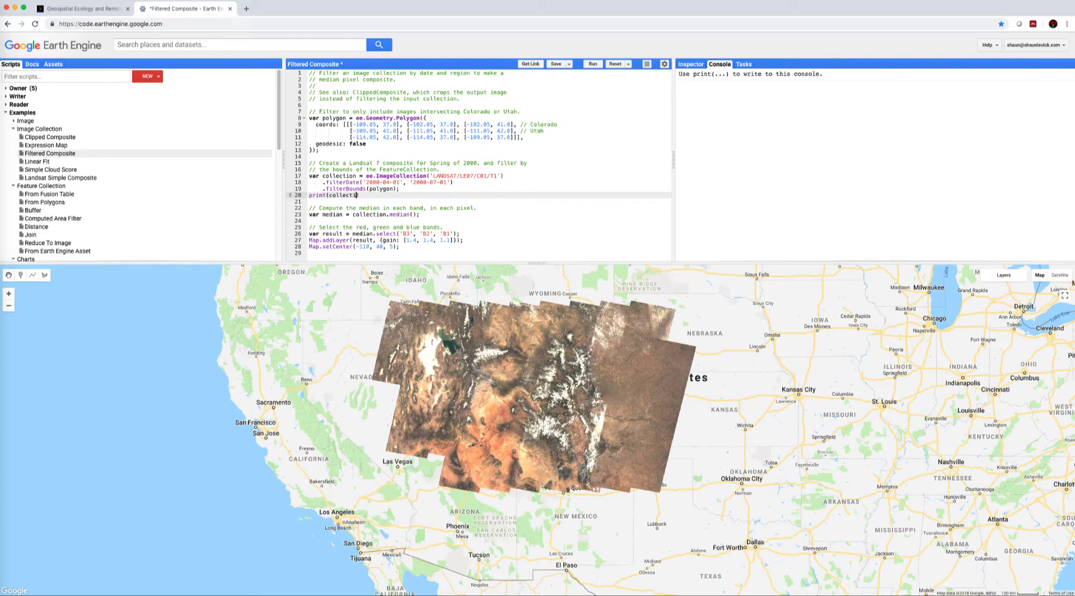
{"action": "double_click", "coordinate": [341, 195]}
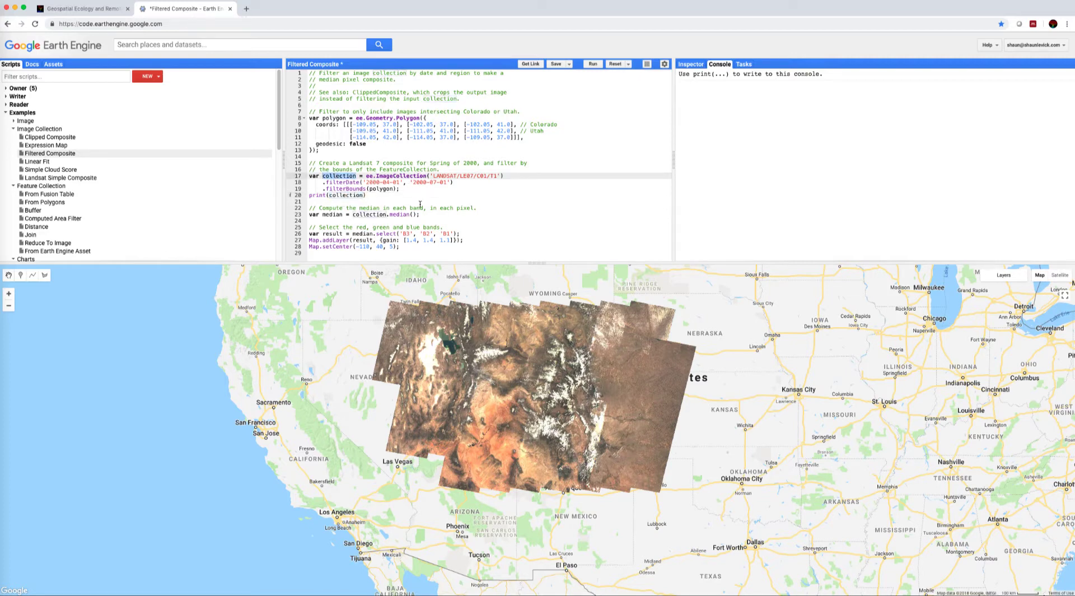
{"action": "left_click", "coordinate": [592, 64]}
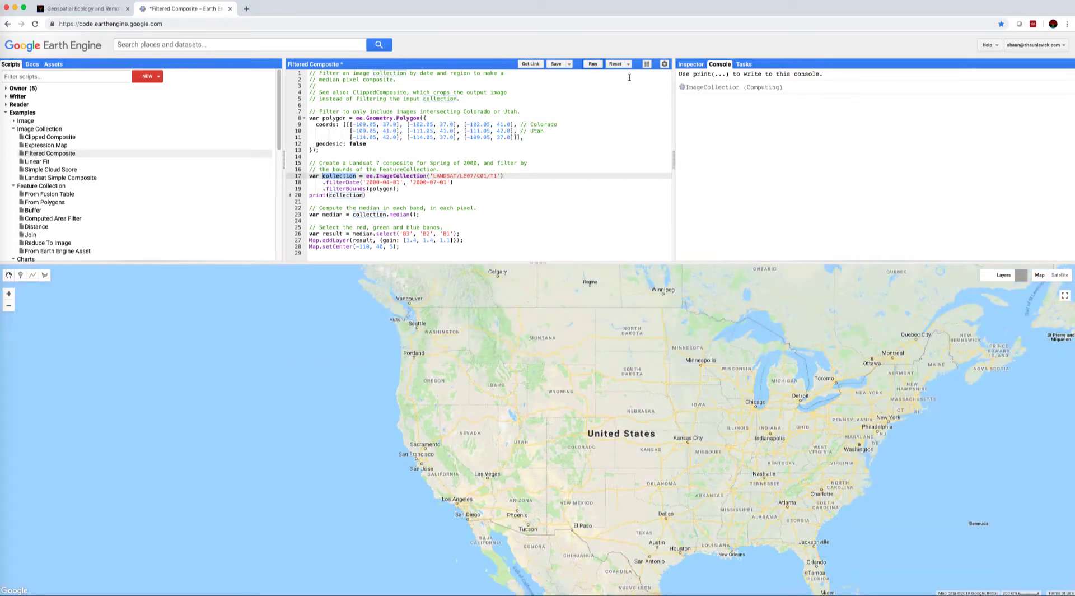
{"action": "left_click", "coordinate": [591, 64]}
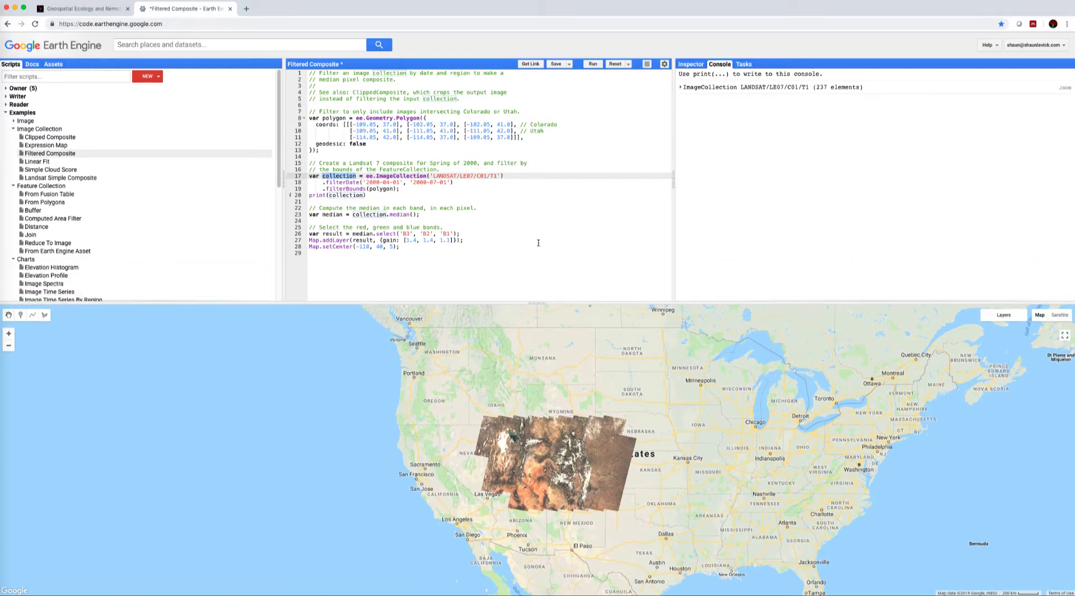
{"action": "mouse_move", "coordinate": [473, 245]}
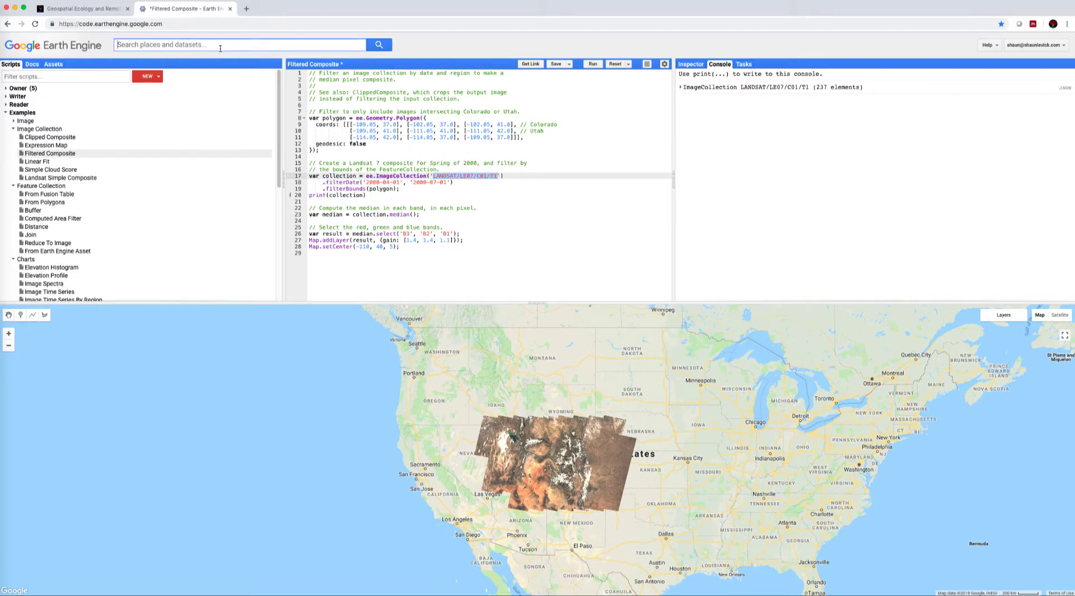
- Search for Landsat, open Landsat 8 Tier 1 TOA Reflectance, and copy its collection ID
{"action": "type", "text": "Landsay"}
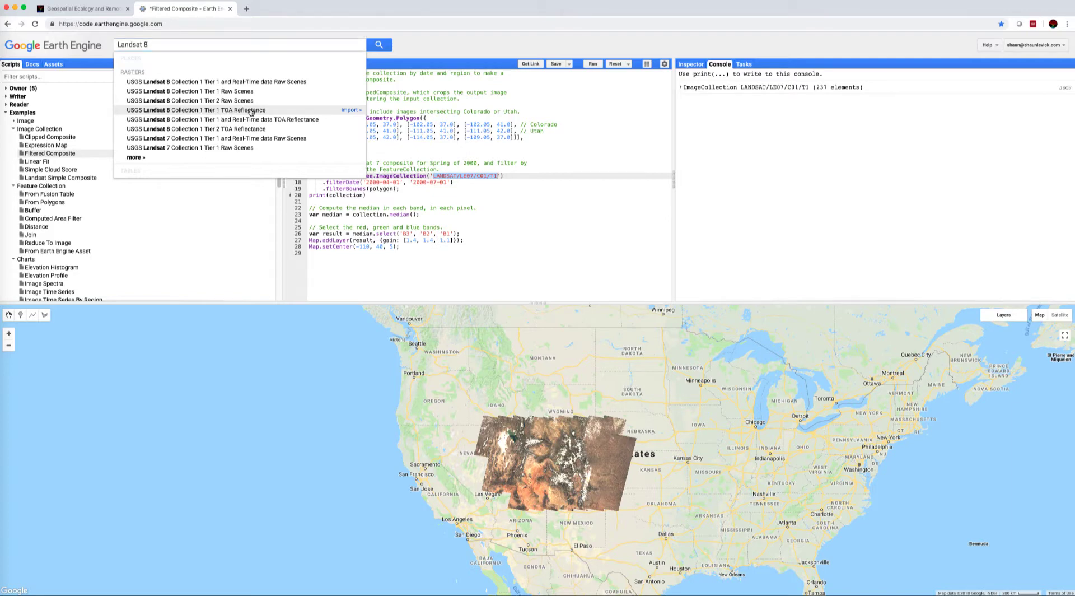
{"action": "left_click", "coordinate": [202, 110]}
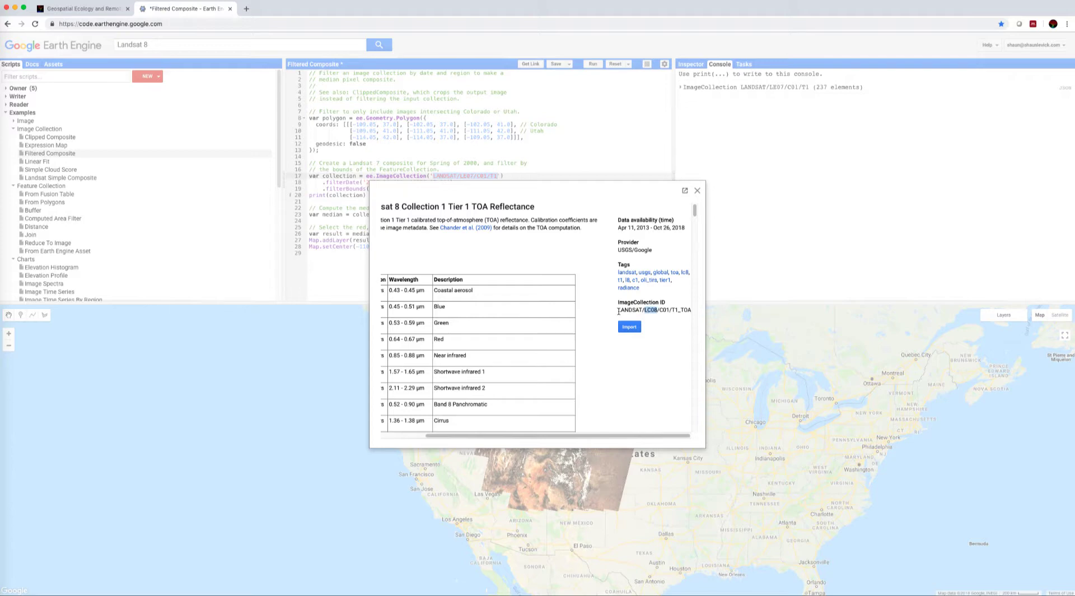
{"action": "right_click", "coordinate": [653, 309]}
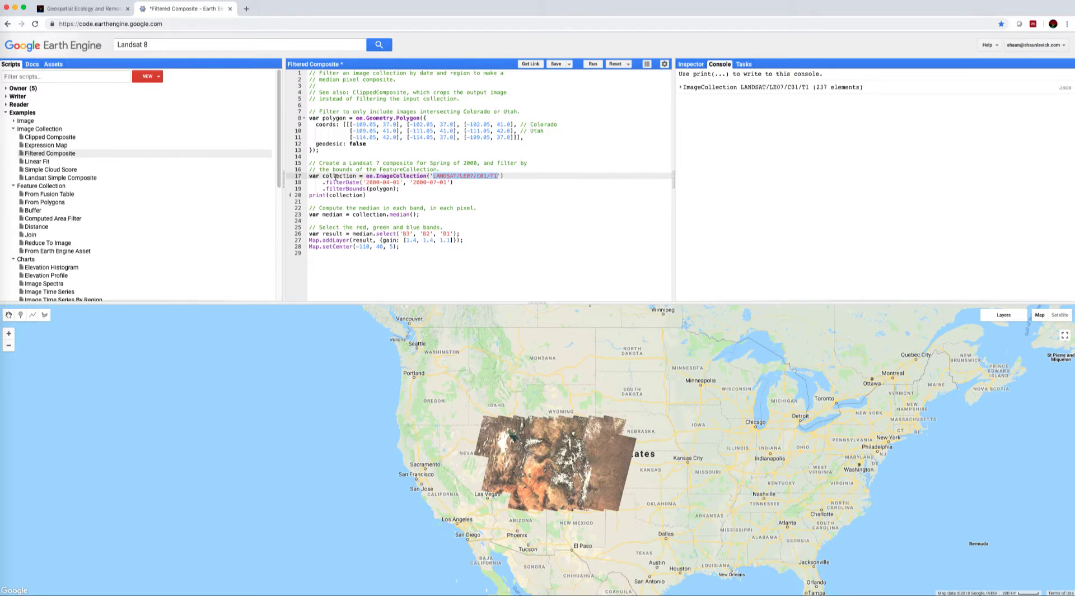
- Load LANDSAT/LC08/C01/T1_TOA filtered to 2016-01-01–2016-12-31, with the comment saying 2016
{"action": "right_click", "coordinate": [460, 177]}
{"action": "type", "text": "8"}
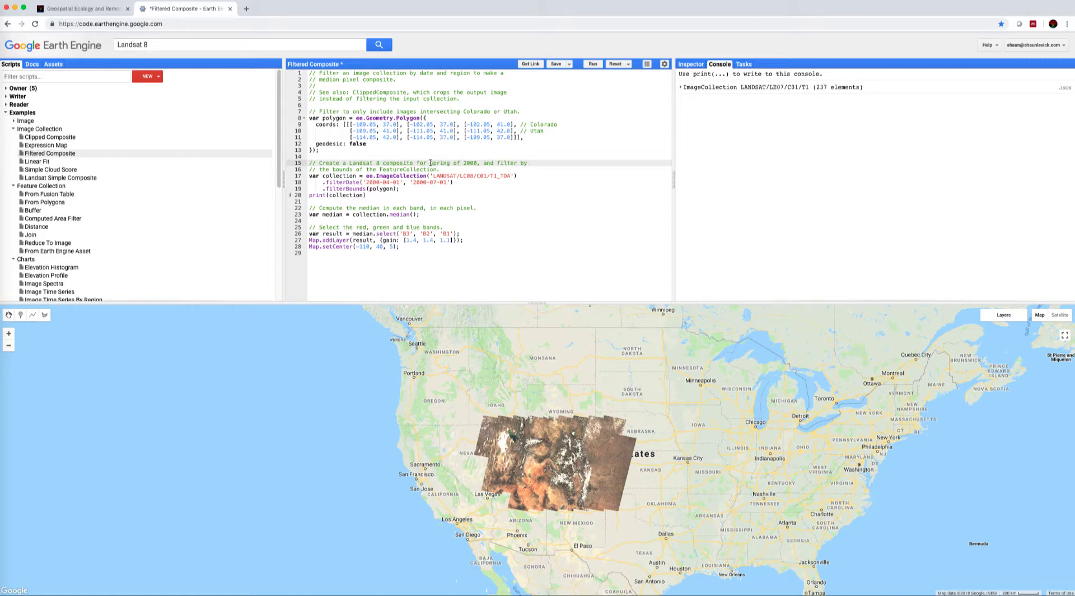
{"action": "left_click_drag", "start_coordinate": [428, 162], "coordinate": [480, 163]}
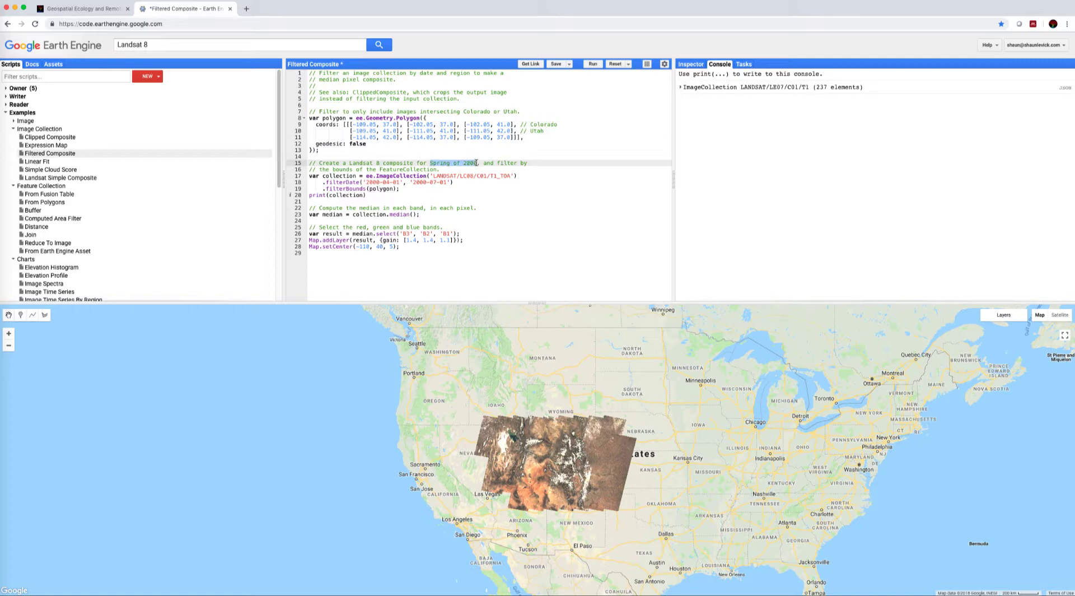
{"action": "type", "text": "2010"}
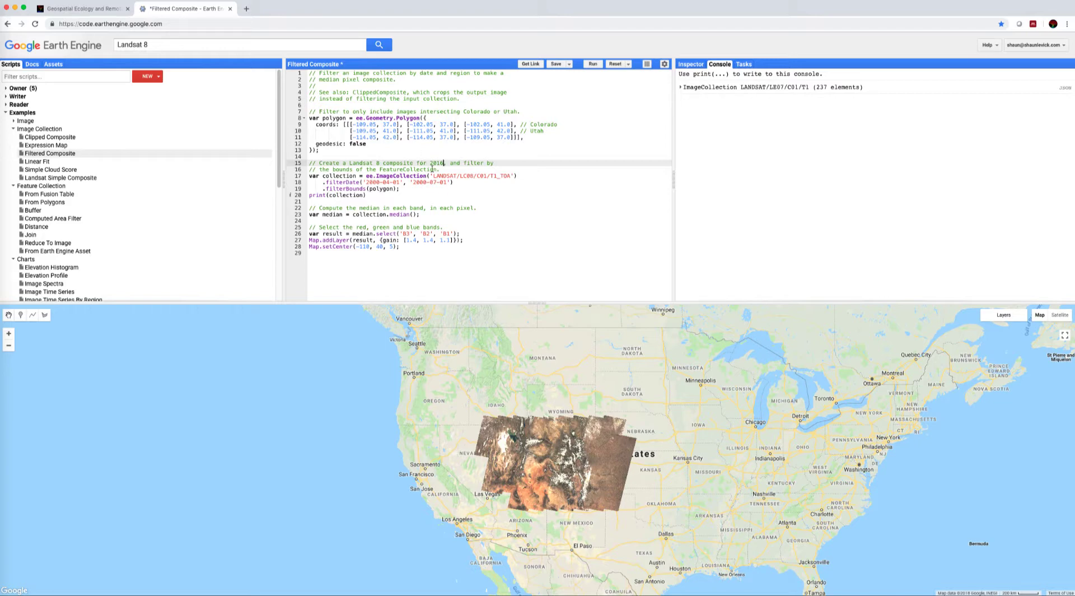
{"action": "double_click", "coordinate": [433, 162]}
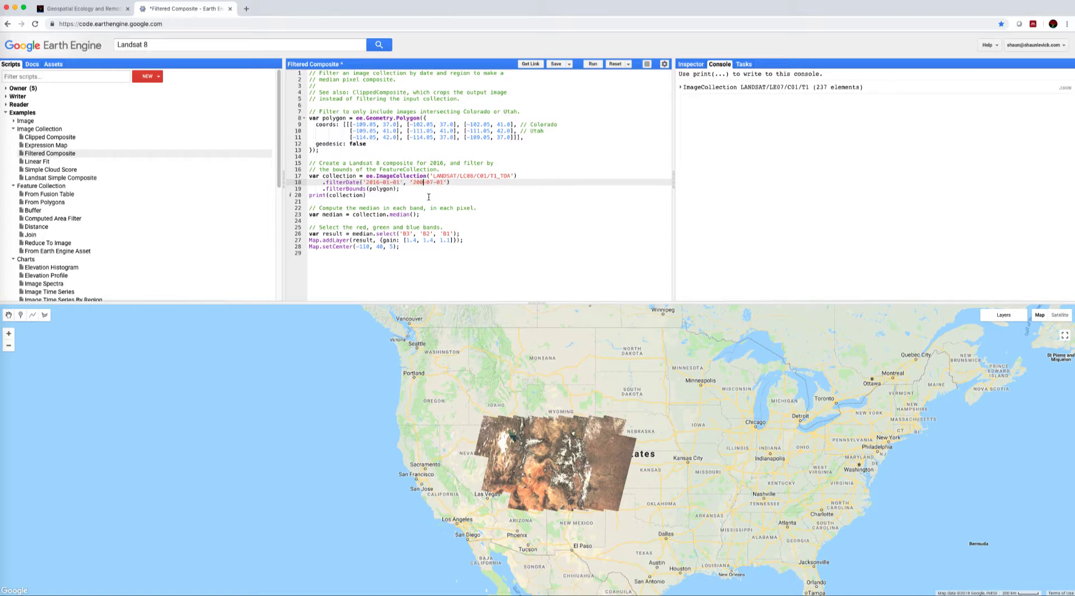
{"action": "type", "text": "2016-02-01"}
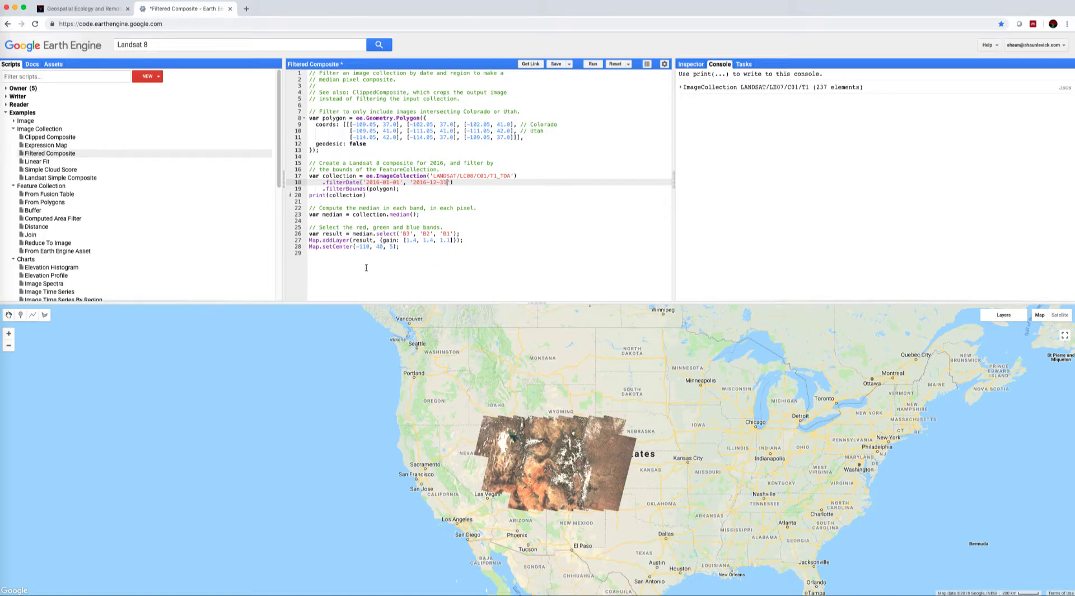
- Rerun the script, printing 960 Landsat 8 images with 12 bands and a black composite
{"action": "left_click", "coordinate": [592, 63]}
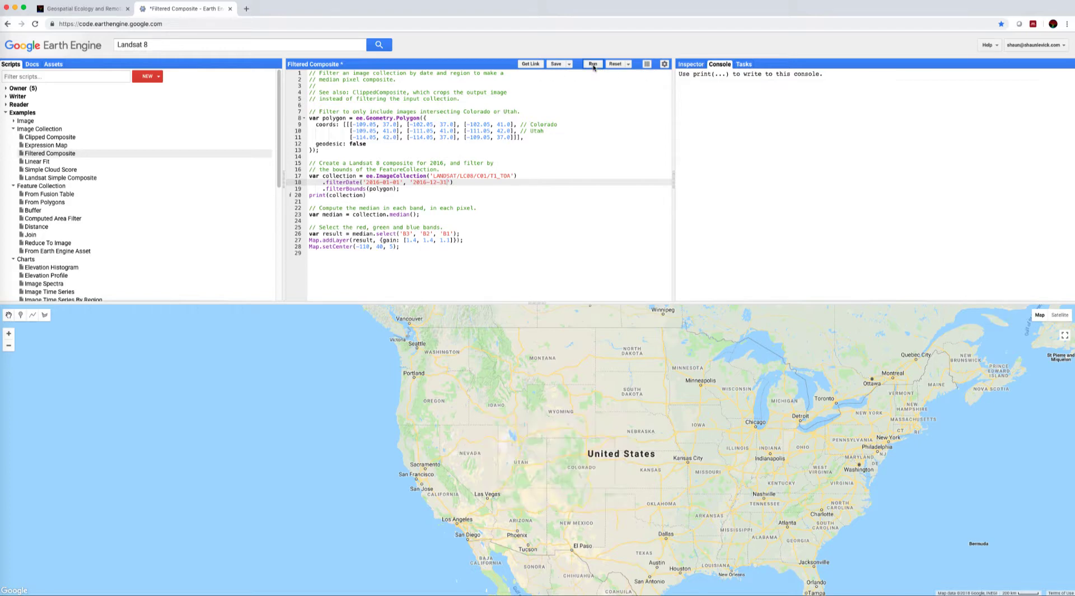
{"action": "left_click", "coordinate": [591, 64]}
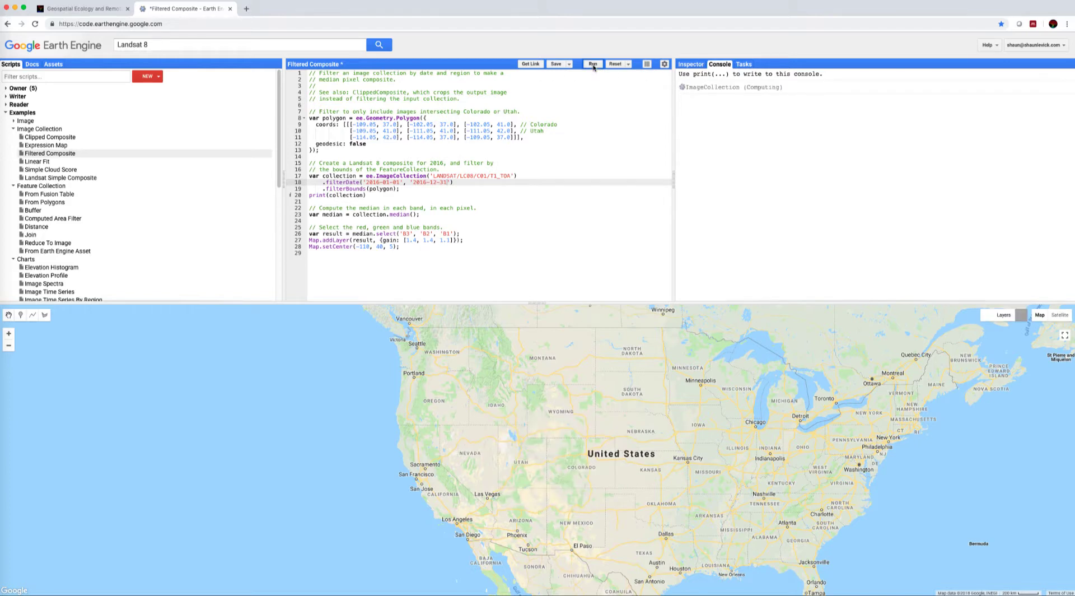
{"action": "left_click", "coordinate": [592, 64]}
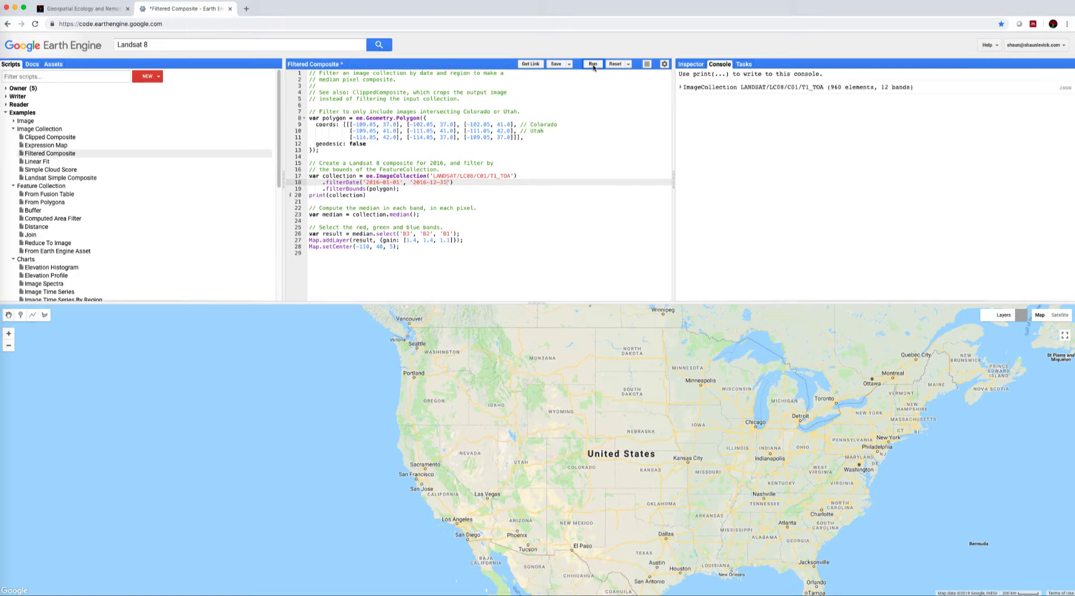
{"action": "left_click", "coordinate": [592, 64]}
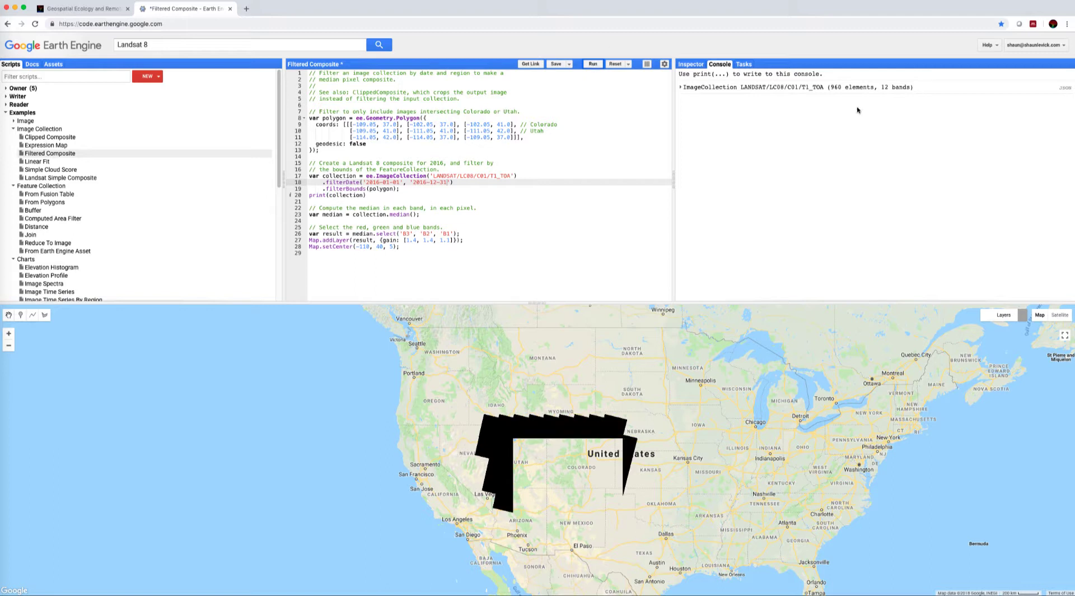
{"action": "mouse_move", "coordinate": [832, 94]}
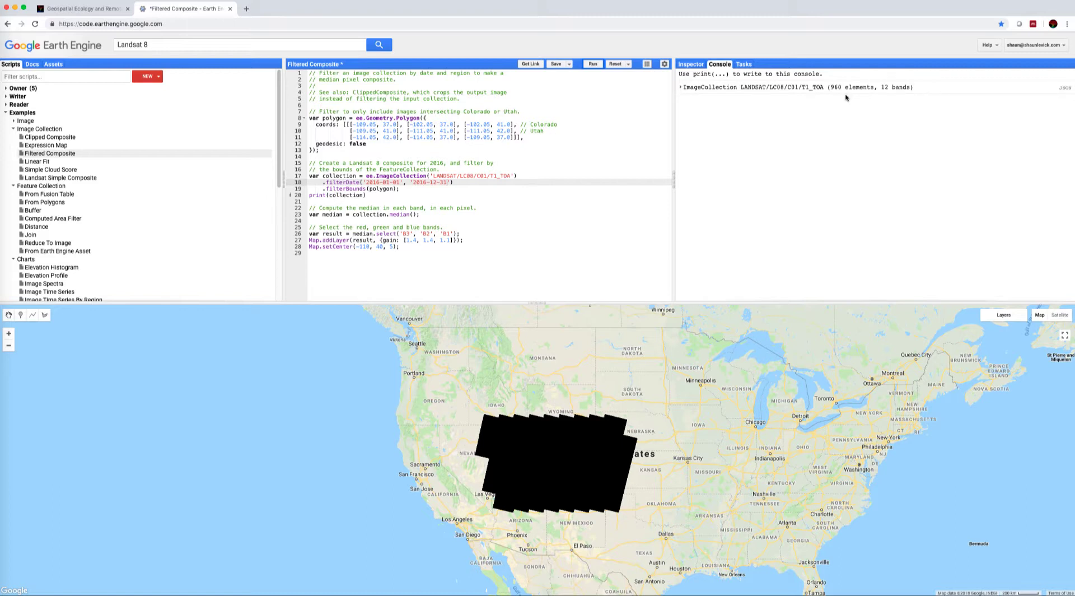
{"action": "mouse_move", "coordinate": [782, 137]}
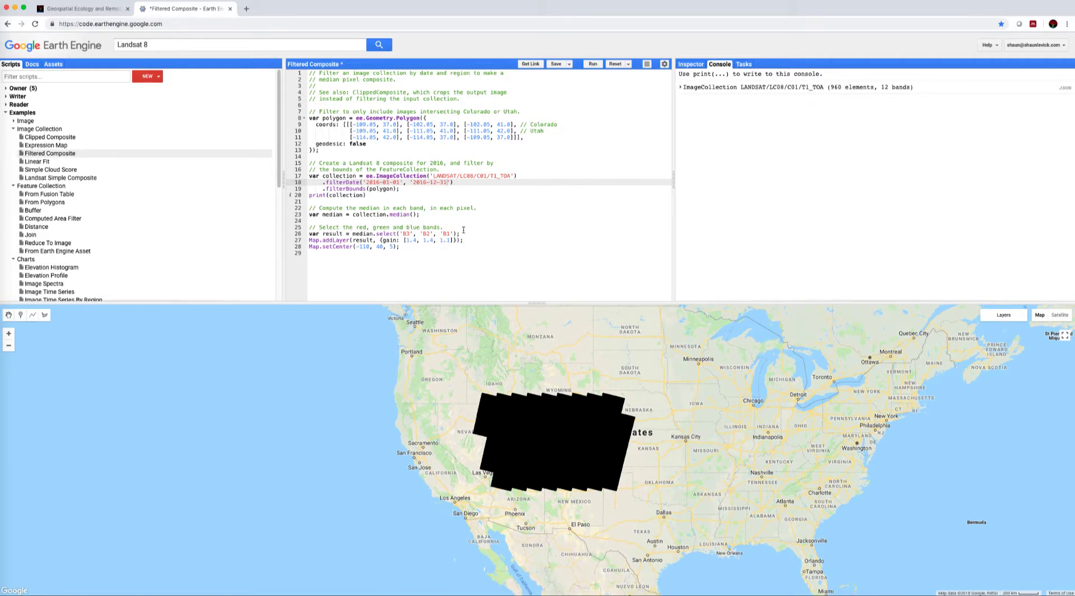
{"action": "mouse_move", "coordinate": [598, 450]}
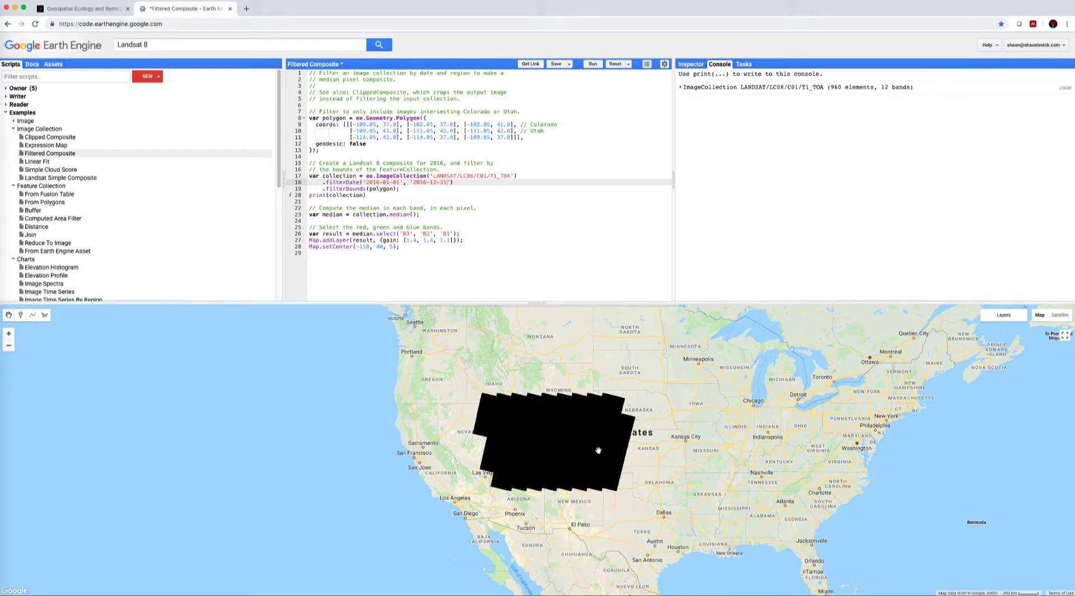
{"action": "mouse_move", "coordinate": [504, 478]}
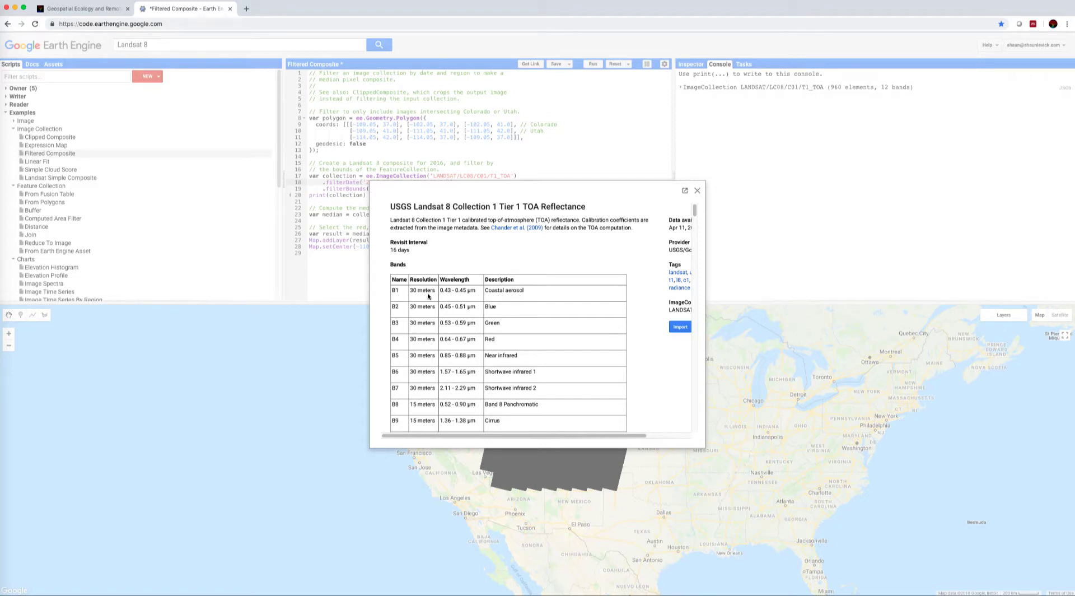
{"action": "mouse_move", "coordinate": [460, 302]}
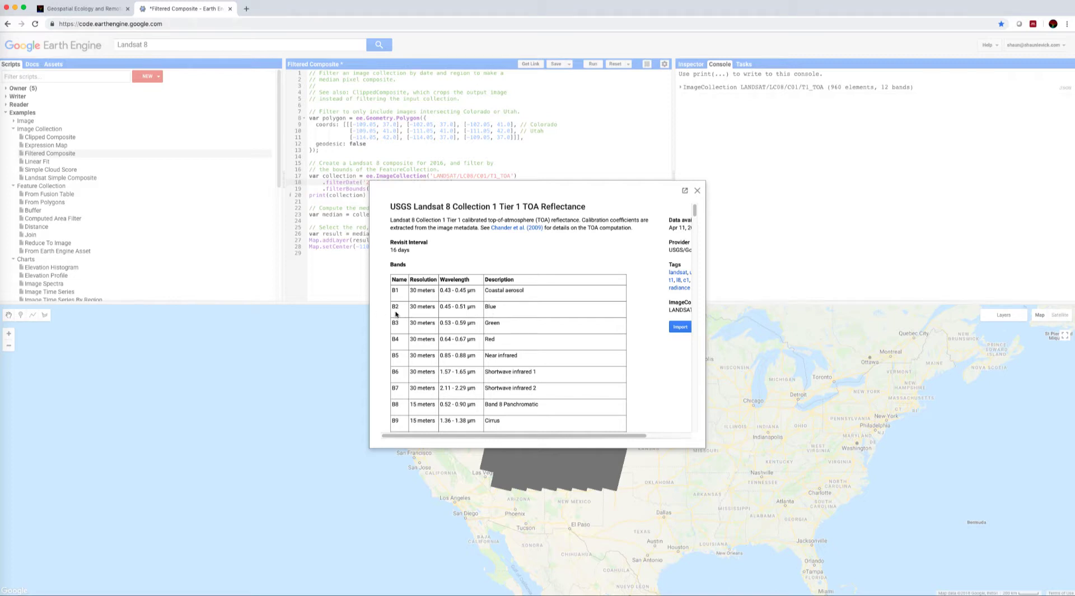
{"action": "mouse_move", "coordinate": [500, 334]}
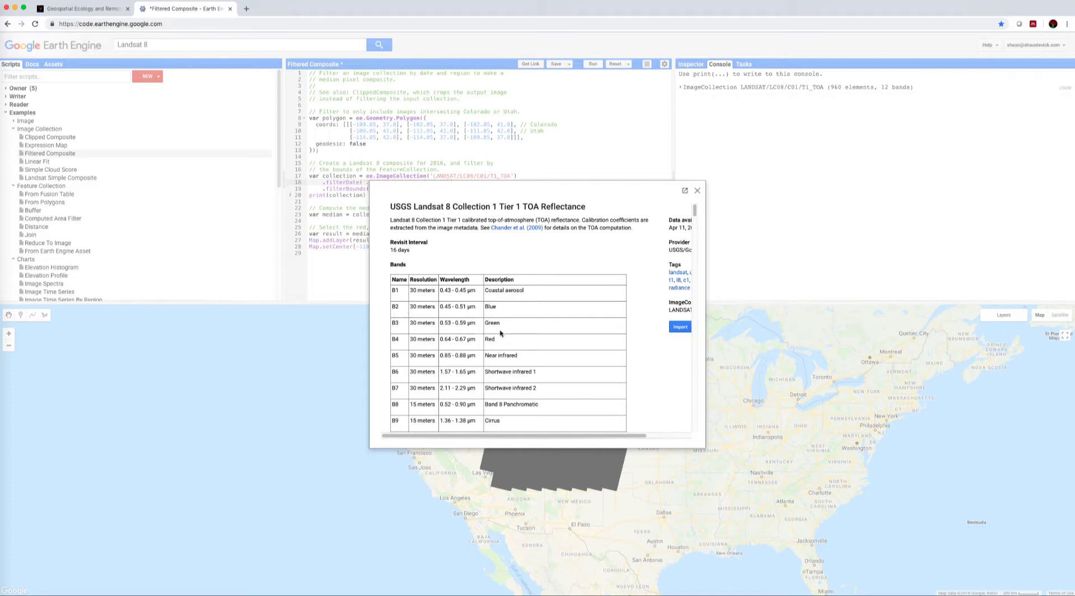
{"action": "mouse_move", "coordinate": [419, 349]}
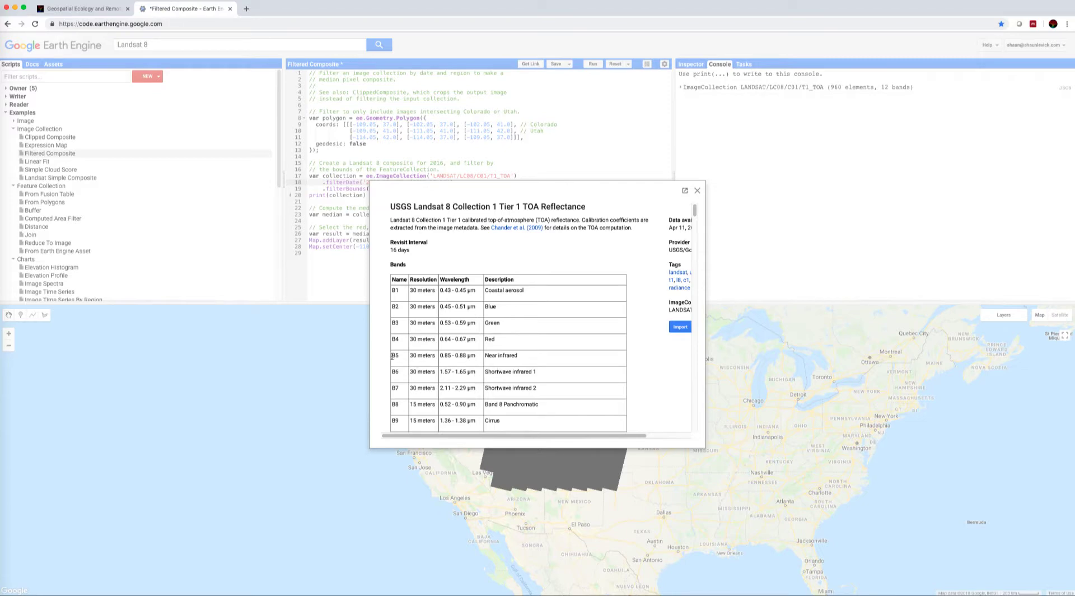
{"action": "left_click", "coordinate": [697, 190]}
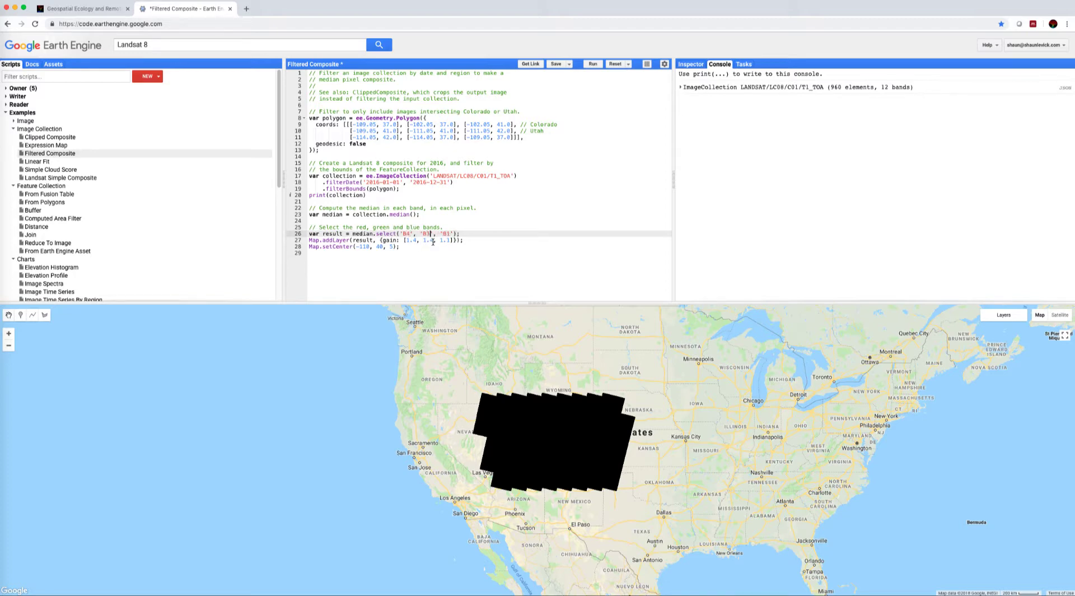
- Change the selected bands from B3, B2, B1 to B4, B3, B2
{"action": "left_click", "coordinate": [418, 235]}
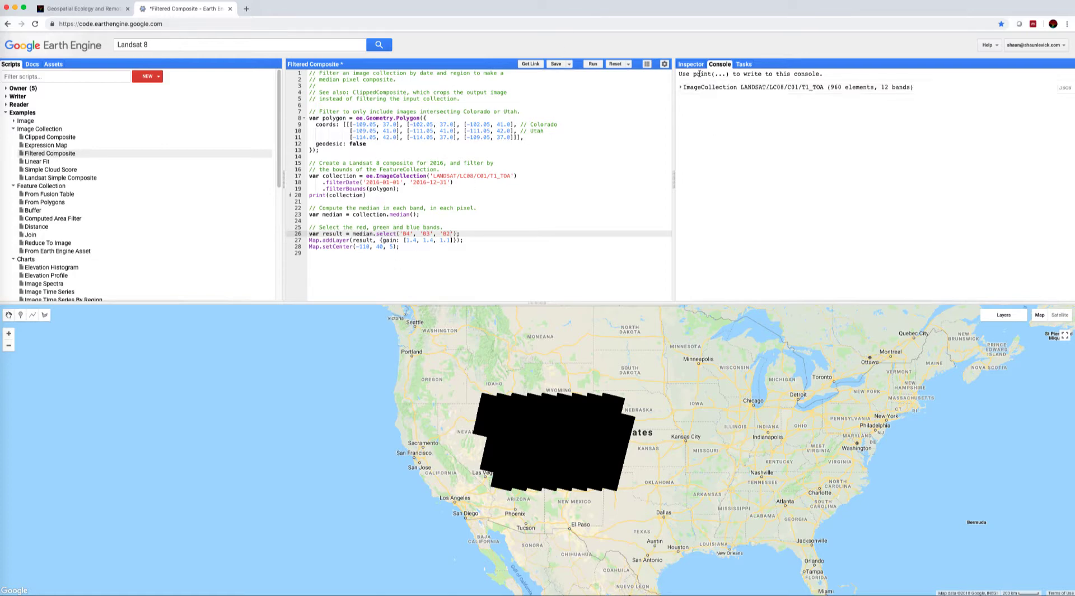
- Use the Inspector to read the composite's B4, B3 and B2 values at a map point
{"action": "left_click", "coordinate": [691, 64]}
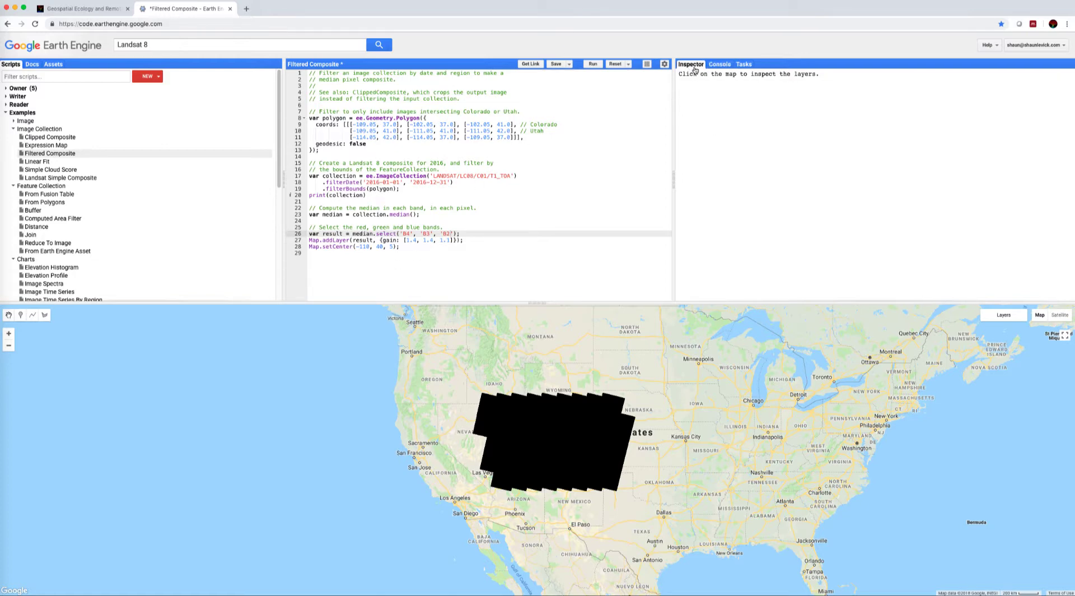
{"action": "left_click", "coordinate": [536, 448]}
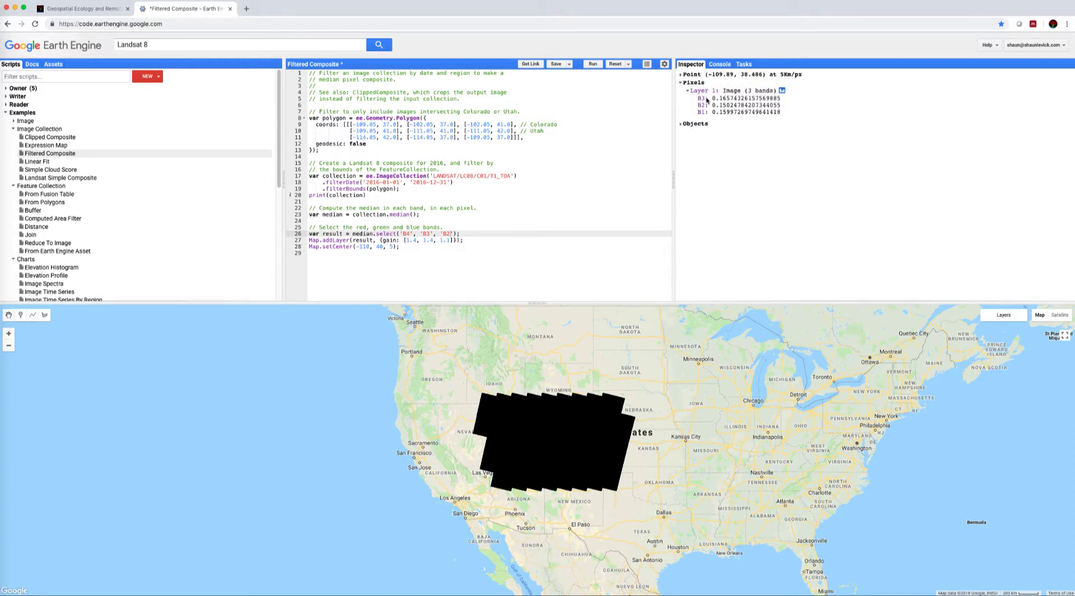
{"action": "mouse_move", "coordinate": [595, 421]}
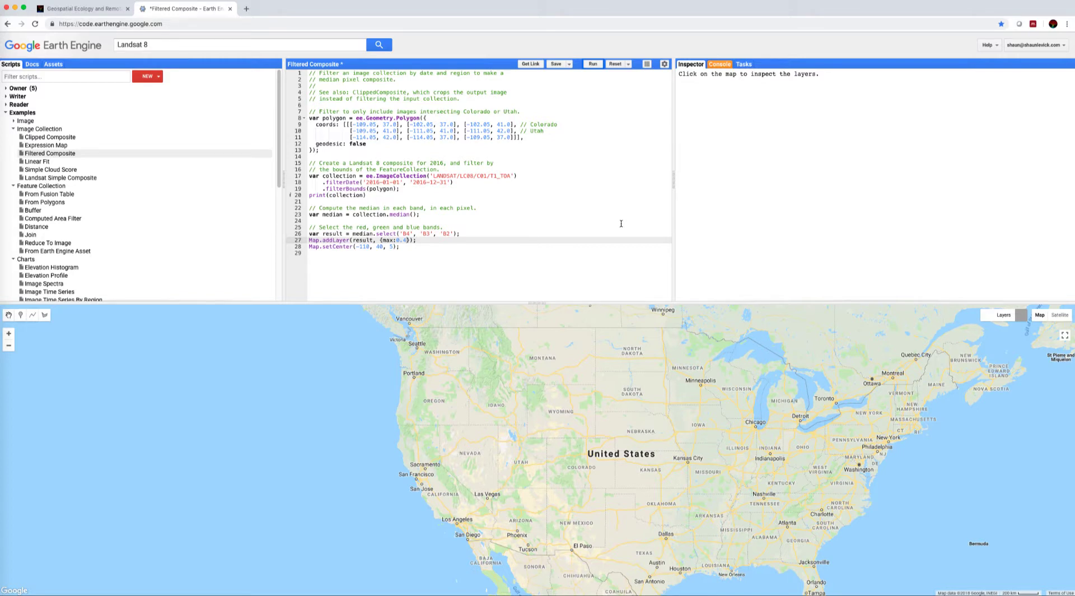
- Re-run the script to redraw the composite with a display maximum of 0.4
{"action": "left_click", "coordinate": [592, 64]}
{"action": "type", "text": ", '"}
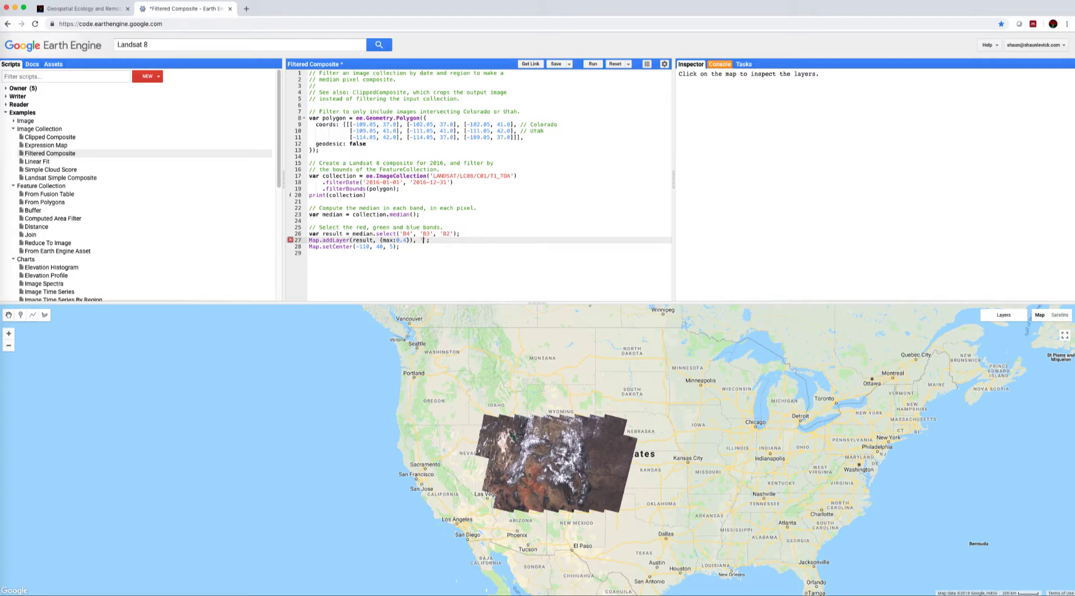
- Add Map.setCenter(-110, 40, 5), run the composite, and scroll the map toward South America
{"action": "type", "text": "Landsat 8 Composite')"}
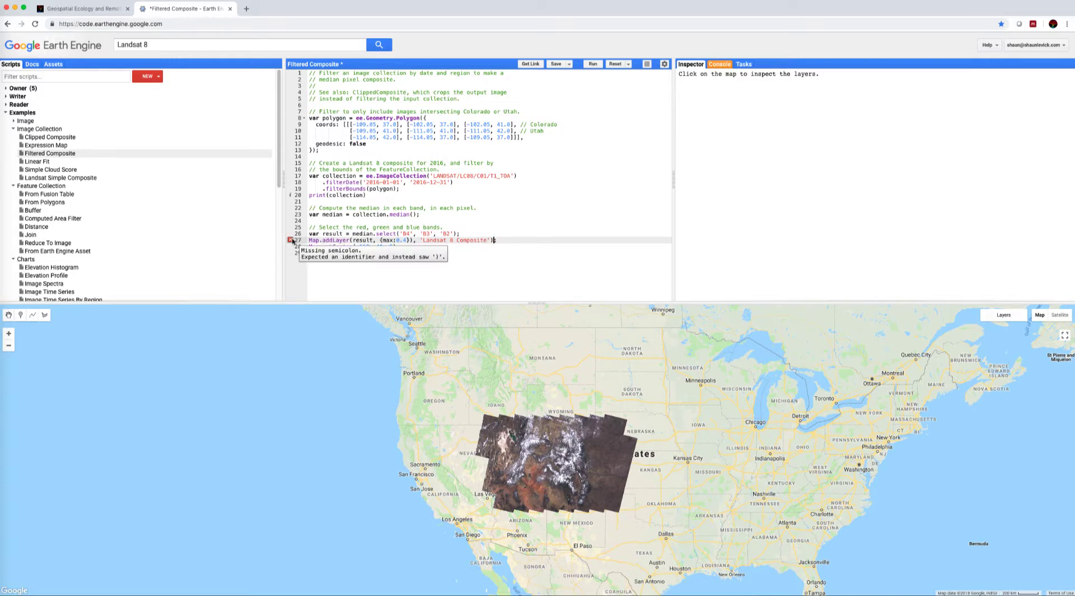
{"action": "type", "text": "Map.setCenter(-110, 40, 5);"}
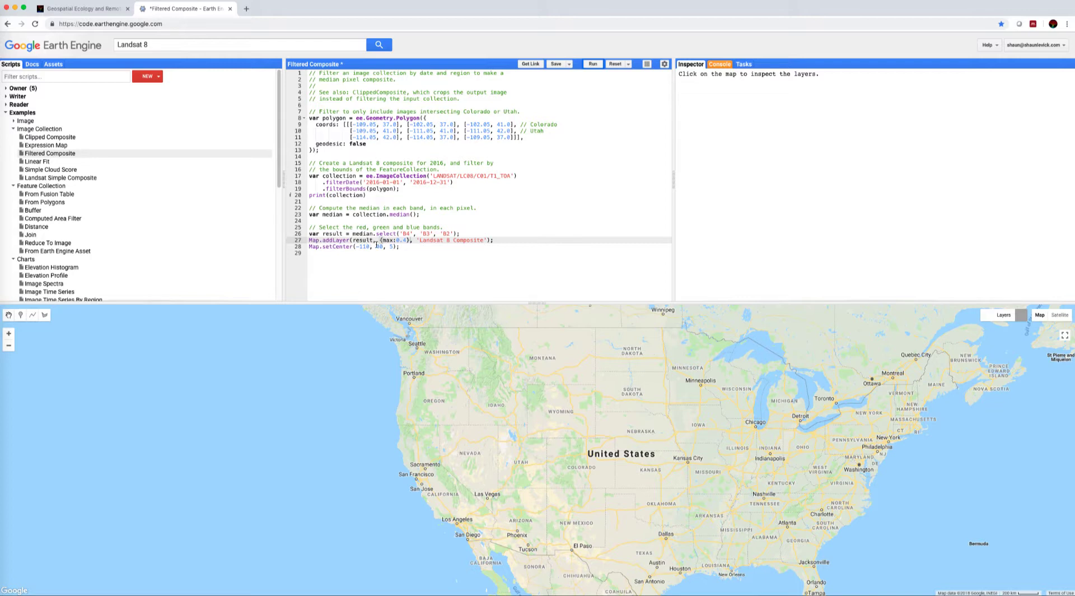
{"action": "left_click", "coordinate": [592, 64]}
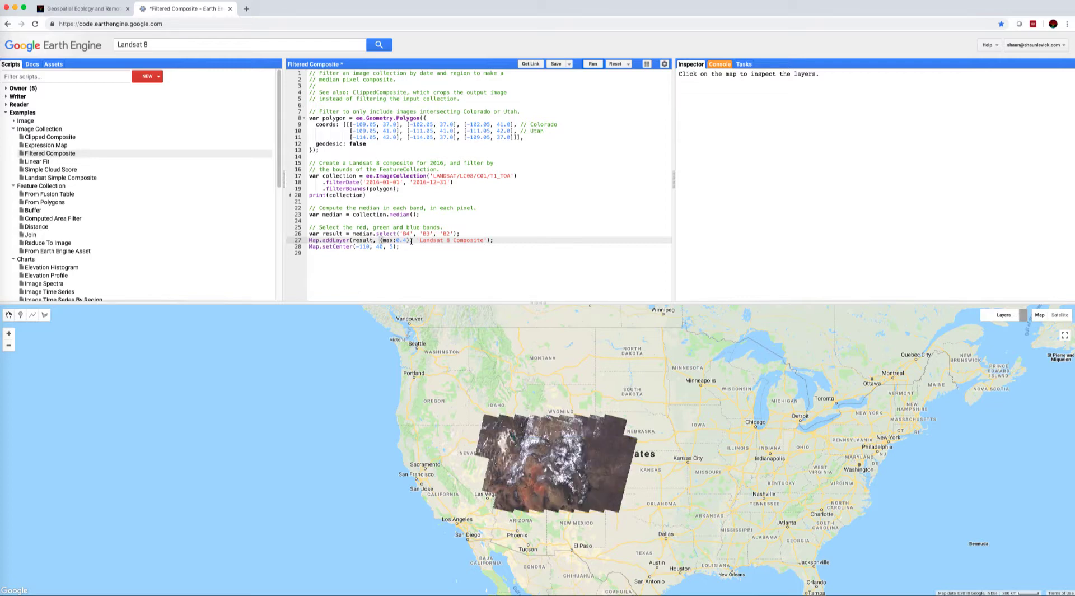
{"action": "mouse_move", "coordinate": [1018, 345]}
{"action": "type", "text": "5', 'B"}
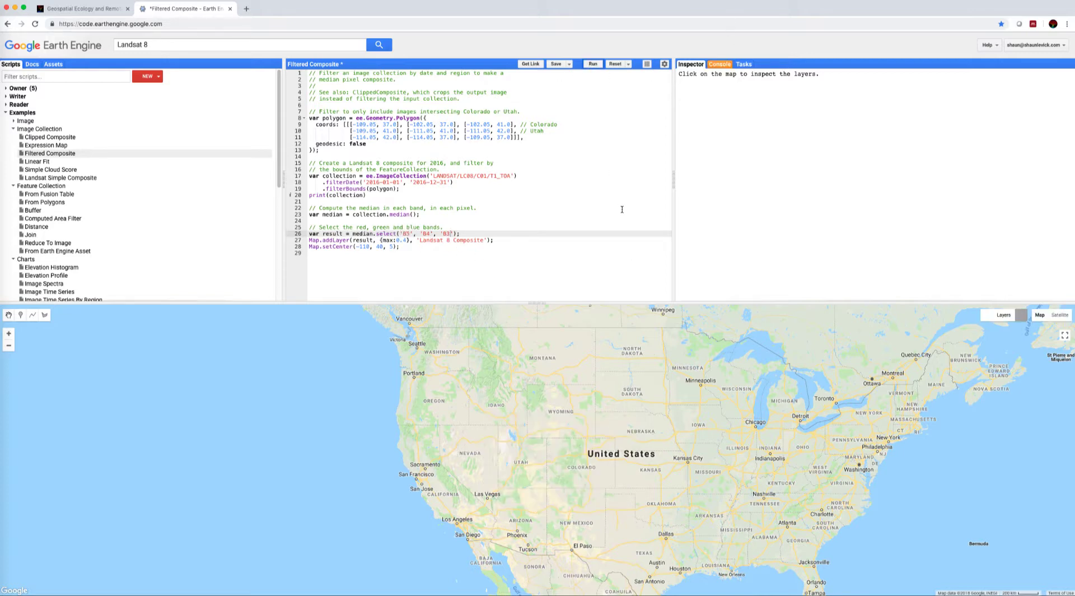
{"action": "mouse_move", "coordinate": [622, 208]}
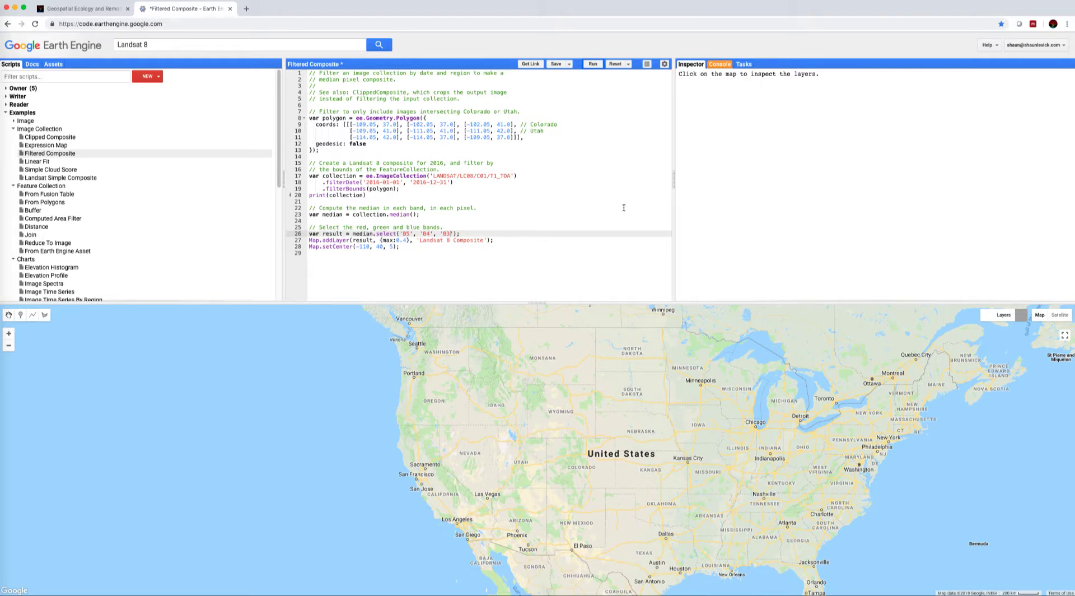
{"action": "mouse_move", "coordinate": [622, 215]}
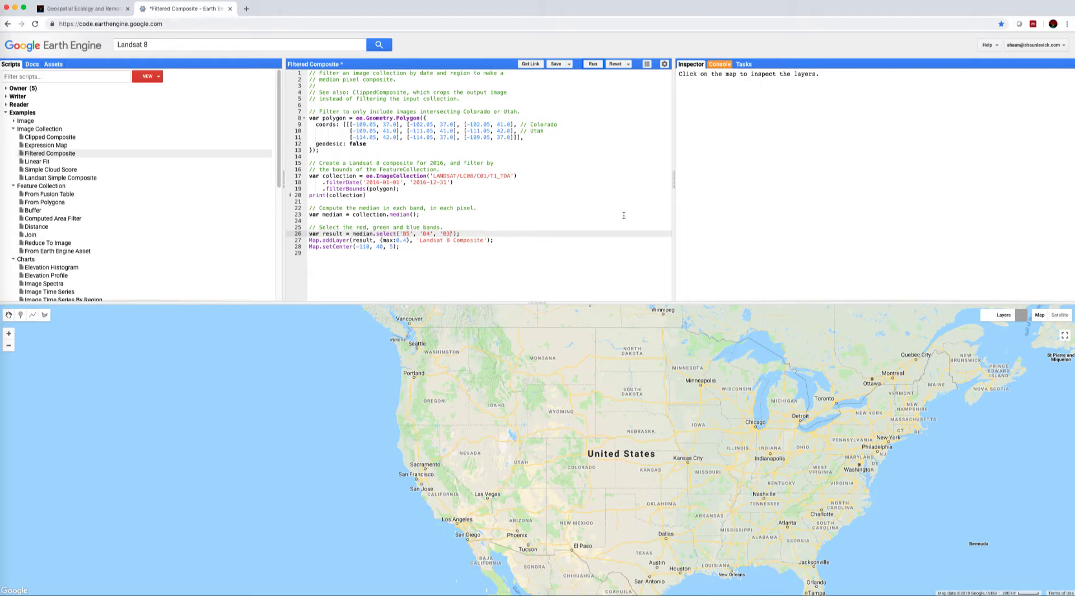
{"action": "left_click", "coordinate": [591, 64]}
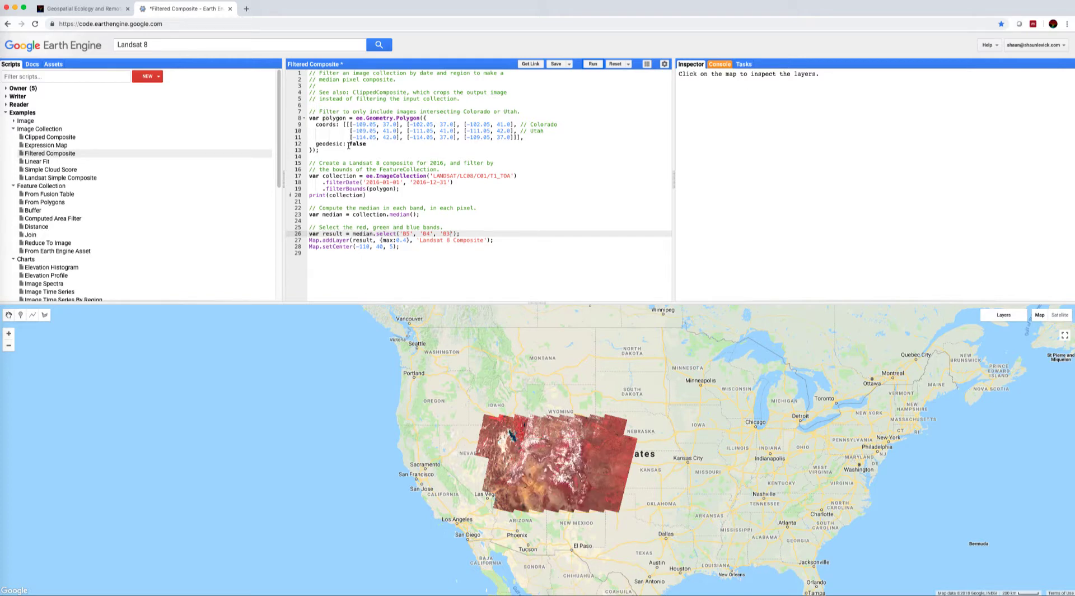
{"action": "scroll", "scroll_direction": "down", "scroll_amount": 3}
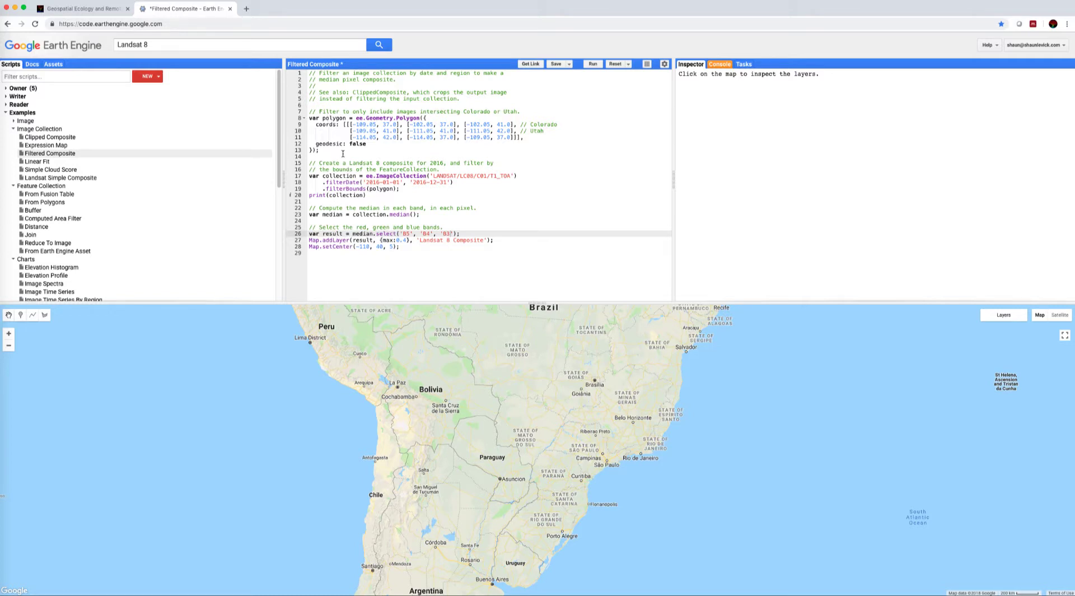
- Delete the hard-coded Colorado–Utah polygon and draw a four-vertex polygon near Brasília
{"action": "left_click_drag", "start_coordinate": [310, 118], "coordinate": [349, 144]}
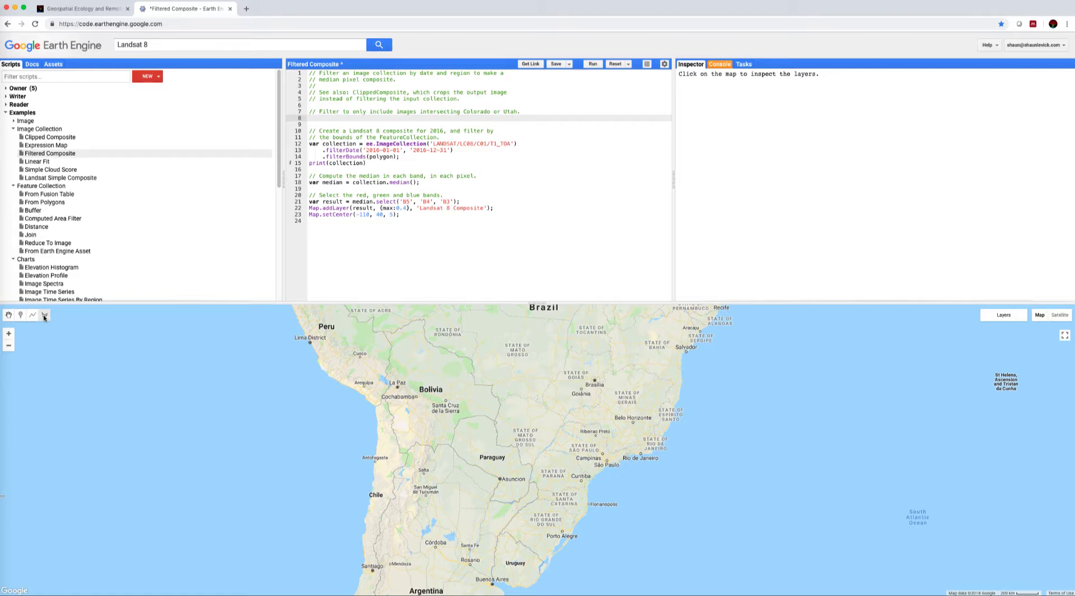
{"action": "left_click", "coordinate": [43, 315]}
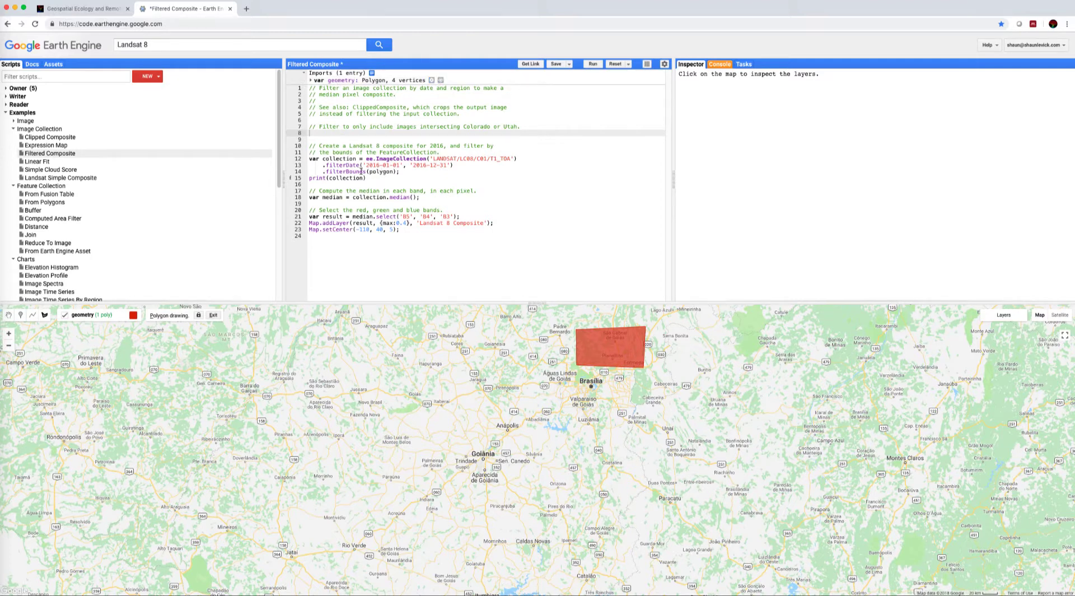
{"action": "double_click", "coordinate": [343, 80]}
{"action": "type", "text": "polygon"}
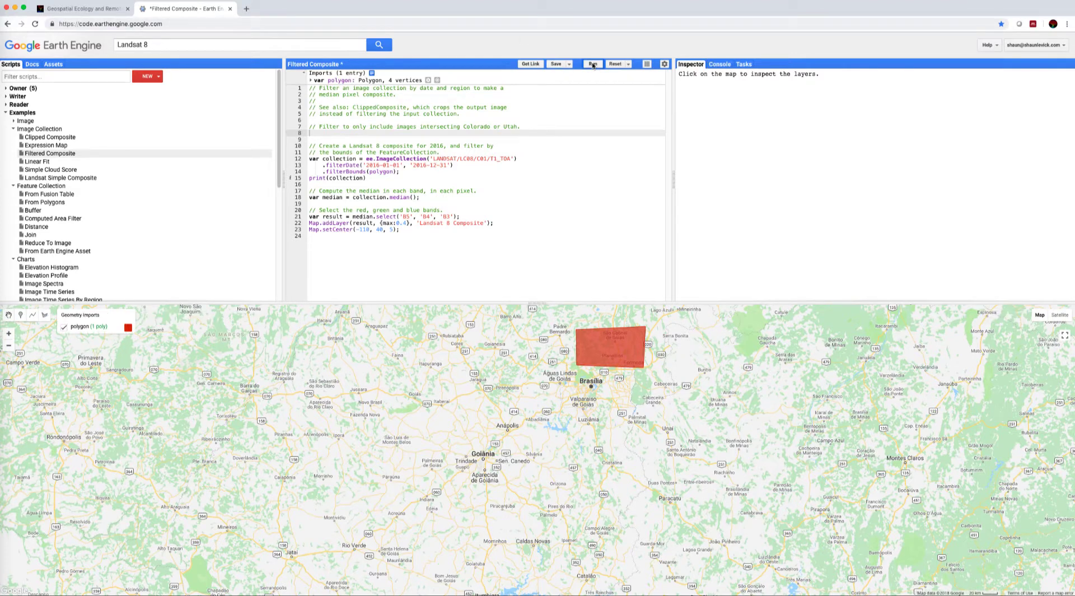
- Run the script using the hand-drawn Brasília polygon
{"action": "left_click", "coordinate": [592, 63]}
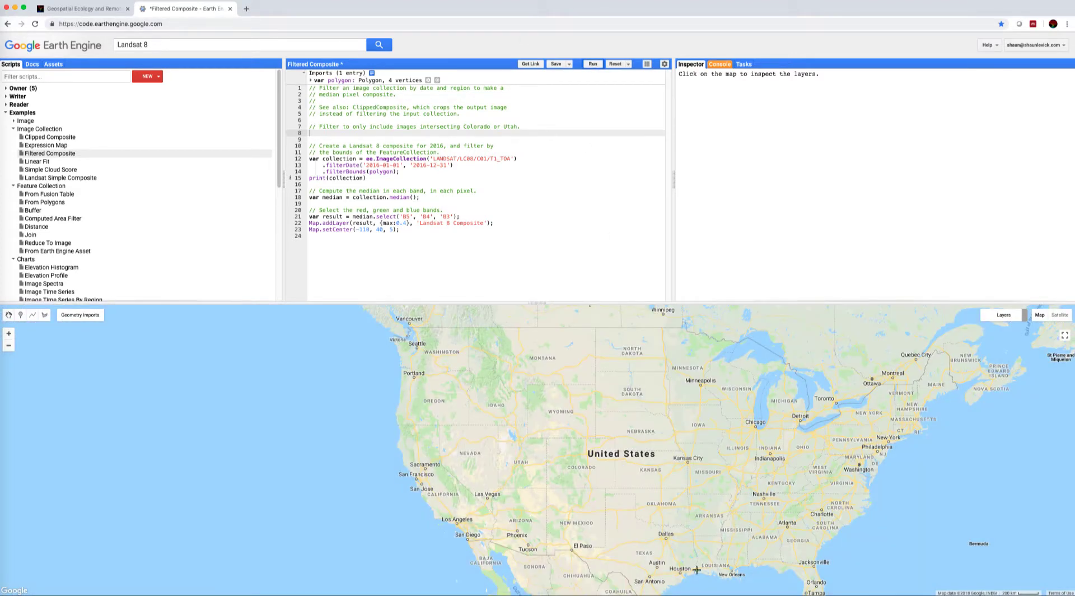
{"action": "mouse_move", "coordinate": [641, 470]}
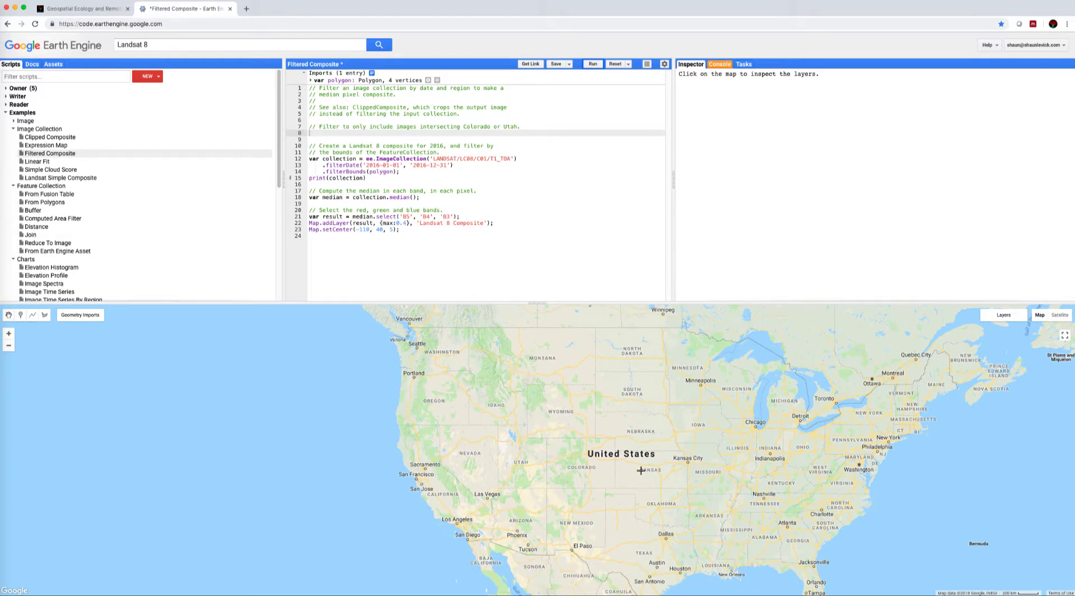
{"action": "mouse_move", "coordinate": [589, 474]}
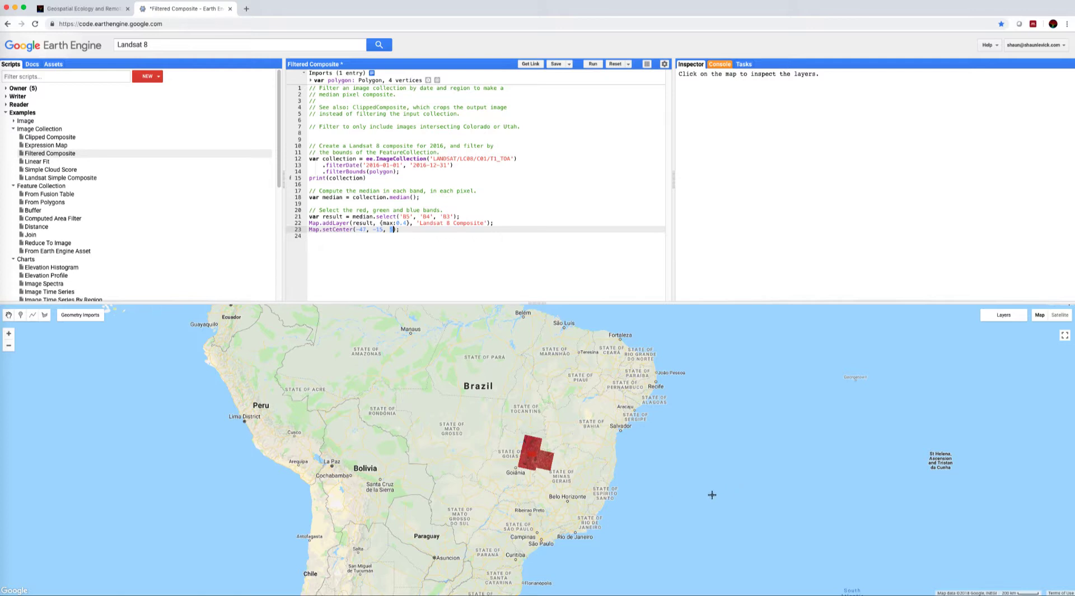
{"action": "mouse_move", "coordinate": [714, 496]}
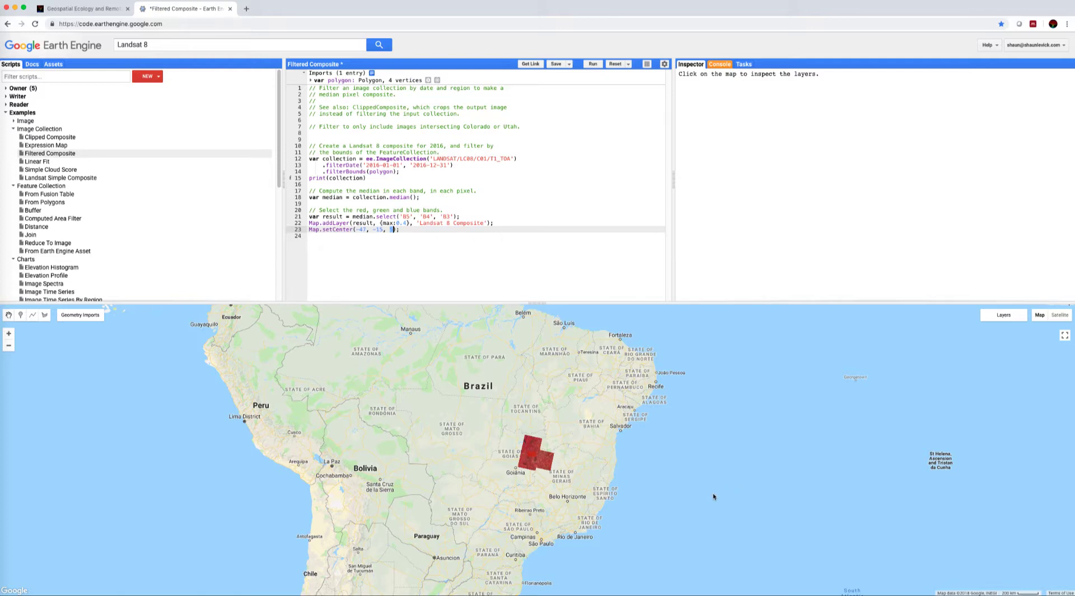
- Re-run centred on Brazil, adjusting zoom until 7, and begin editing the band list
{"action": "left_click", "coordinate": [592, 64]}
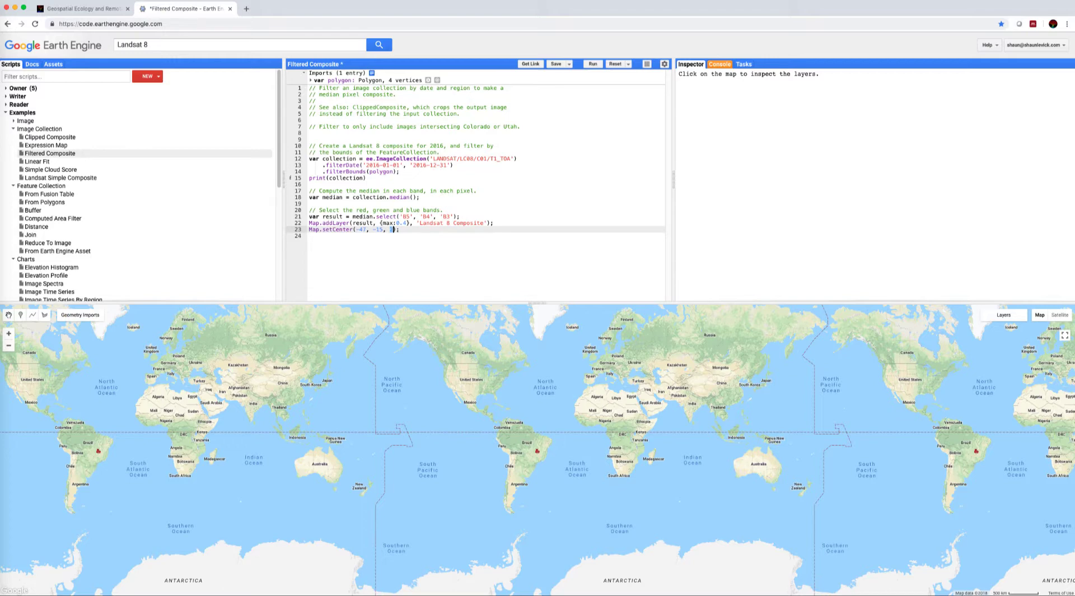
{"action": "left_click", "coordinate": [592, 63]}
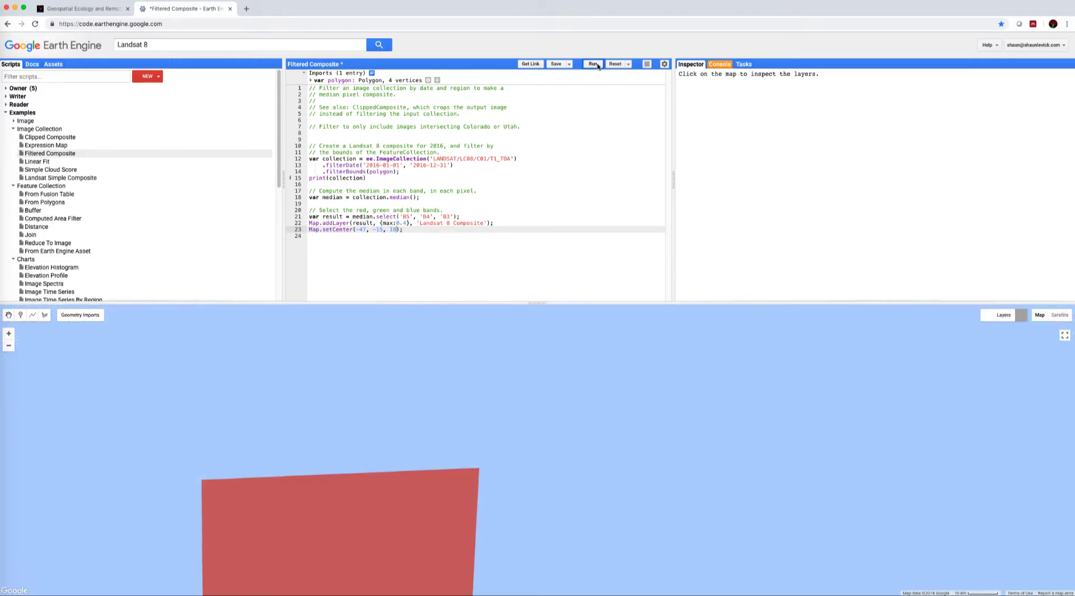
{"action": "left_click", "coordinate": [592, 64]}
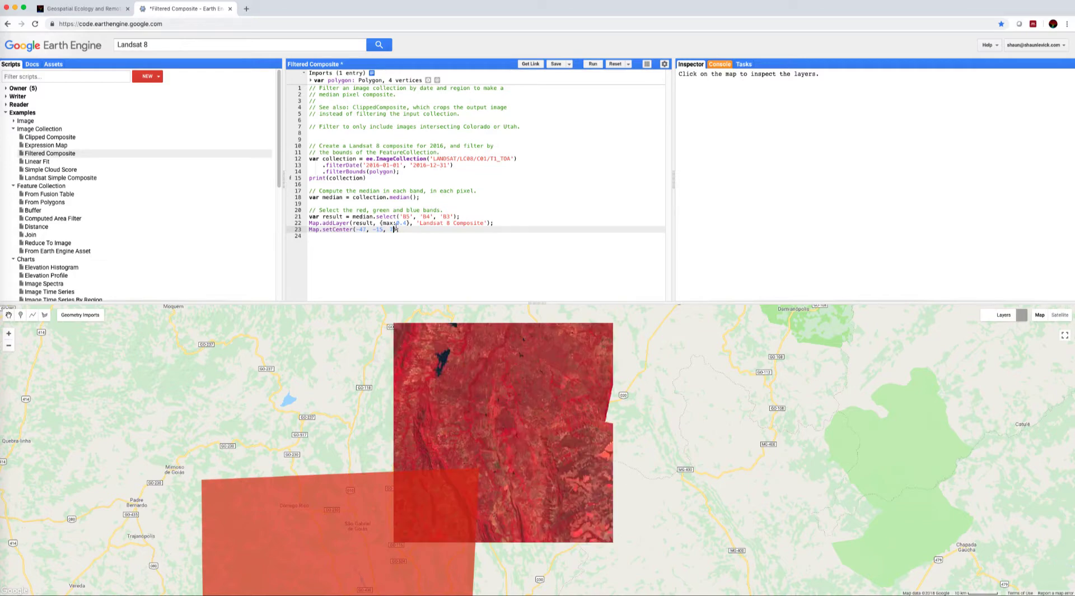
{"action": "left_click", "coordinate": [592, 64]}
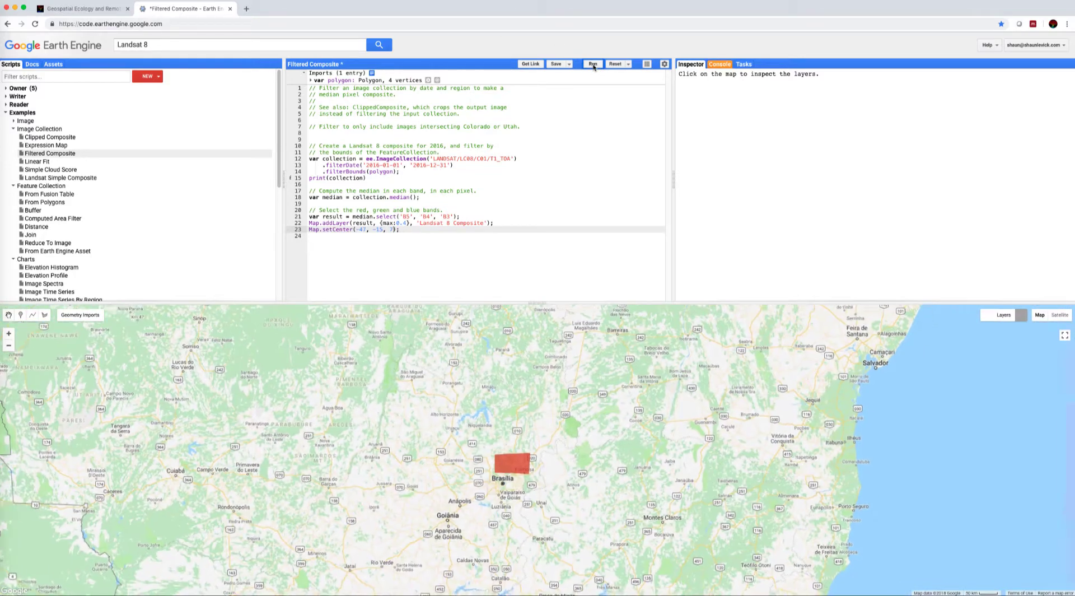
{"action": "left_click", "coordinate": [591, 64]}
{"action": "type", "text": ", 'B2'"}
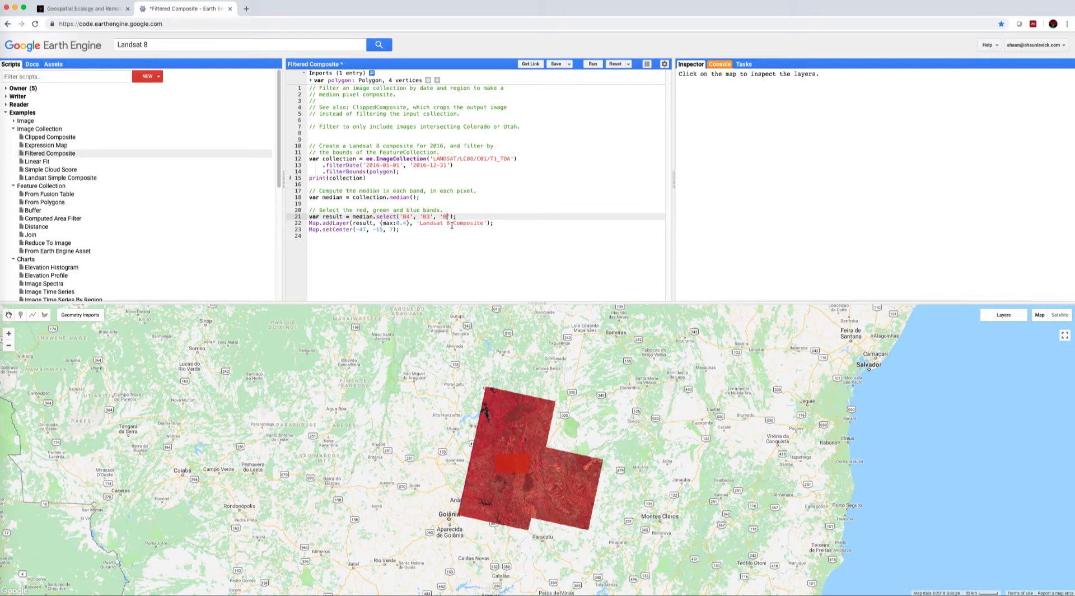
- Run with bands B4, B3, B2 and view the console listing 54 images
{"action": "left_click", "coordinate": [592, 64]}
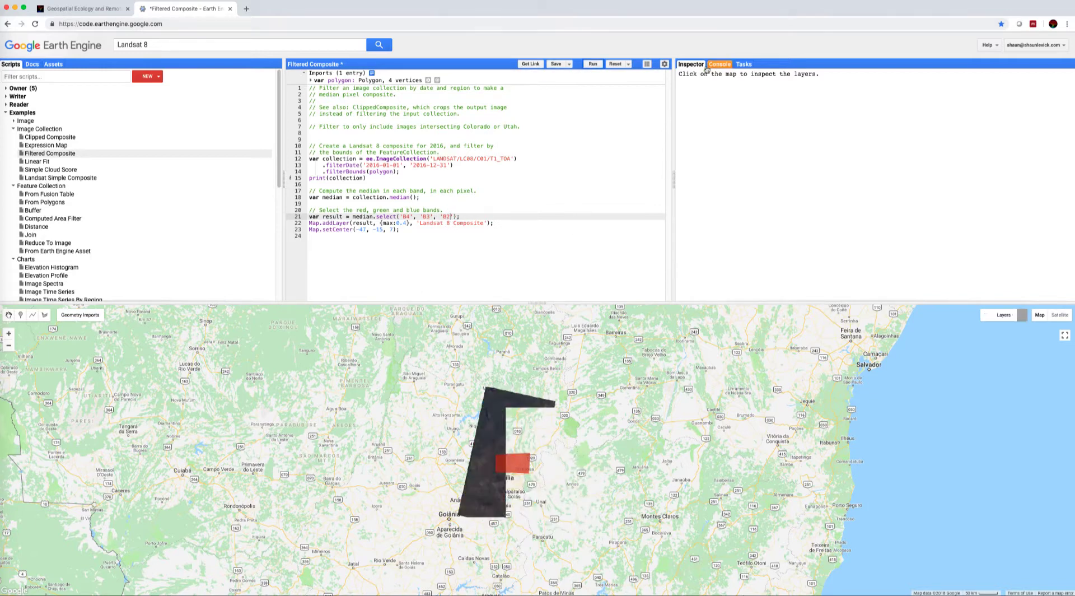
{"action": "left_click", "coordinate": [591, 64]}
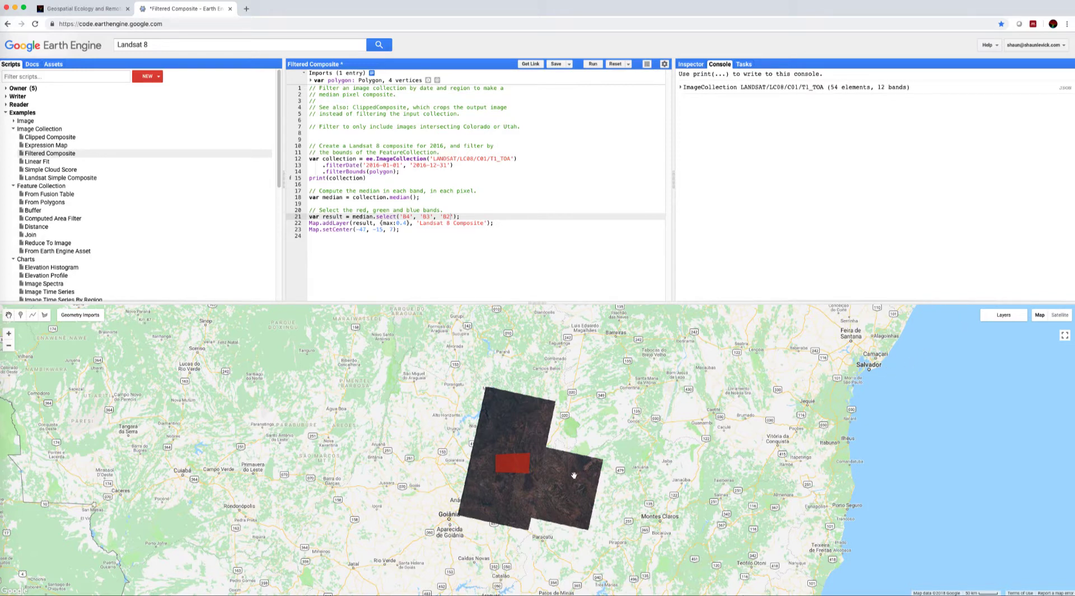
- Move the drawn polygon northwest of Brasília and re-run, giving 63 images
{"action": "left_click", "coordinate": [511, 464]}
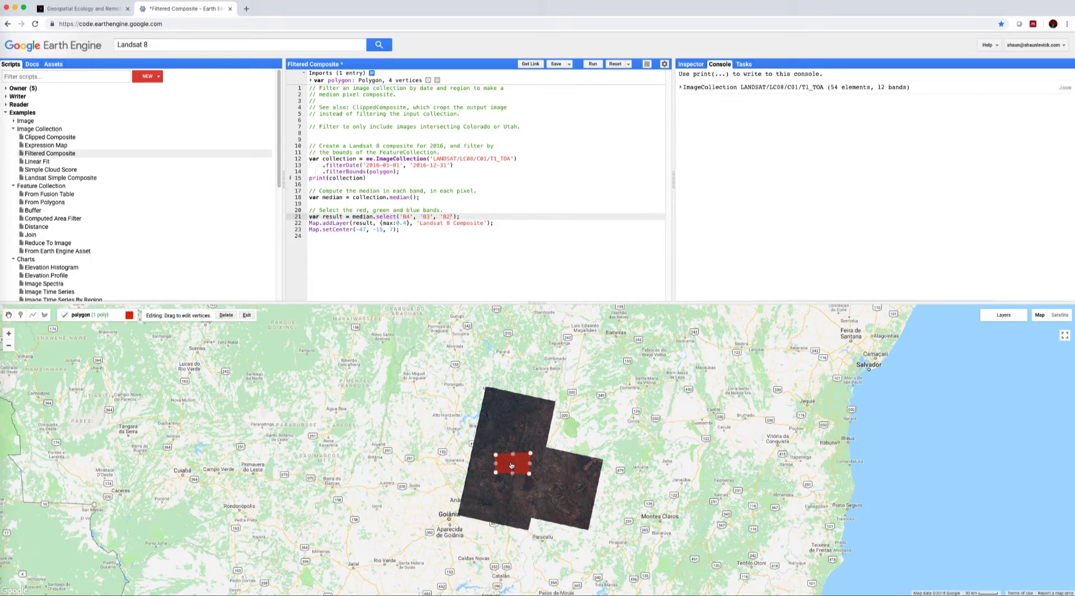
{"action": "left_click_drag", "start_coordinate": [511, 465], "coordinate": [836, 486]}
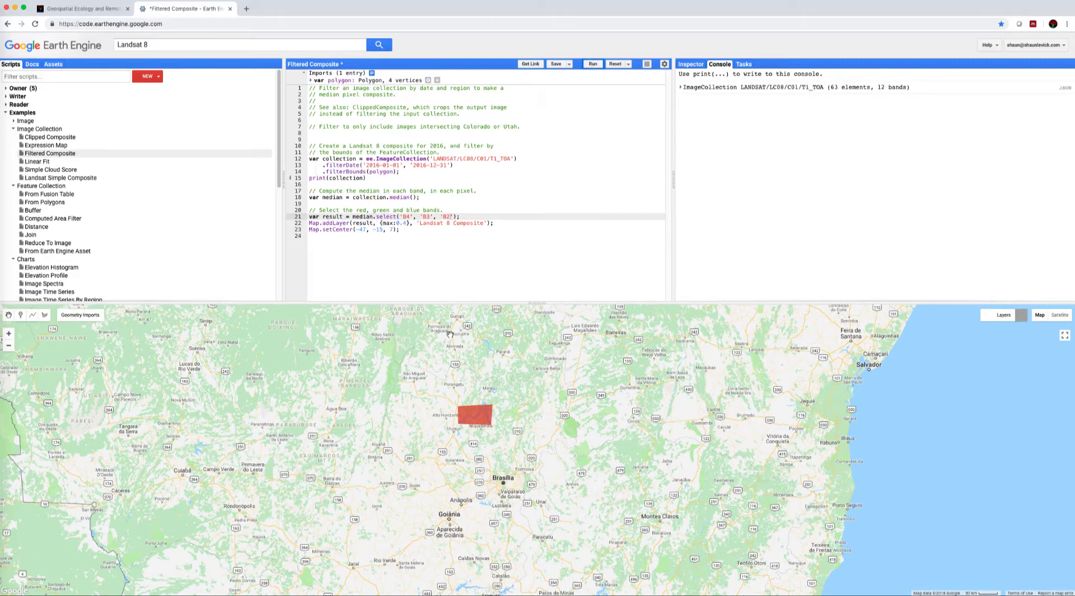
{"action": "left_click", "coordinate": [591, 64]}
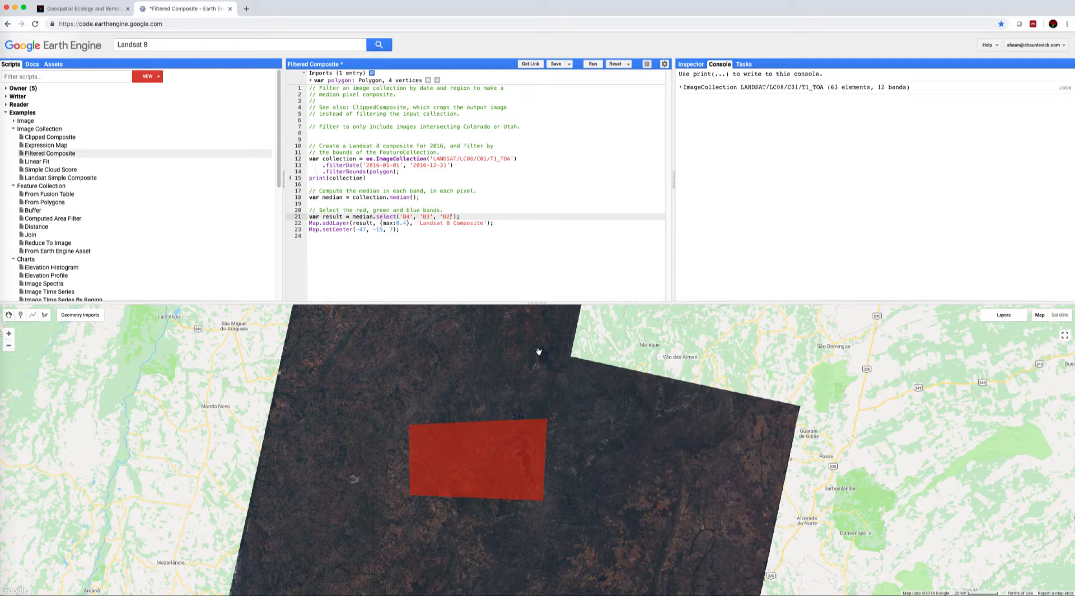
{"action": "mouse_move", "coordinate": [541, 375]}
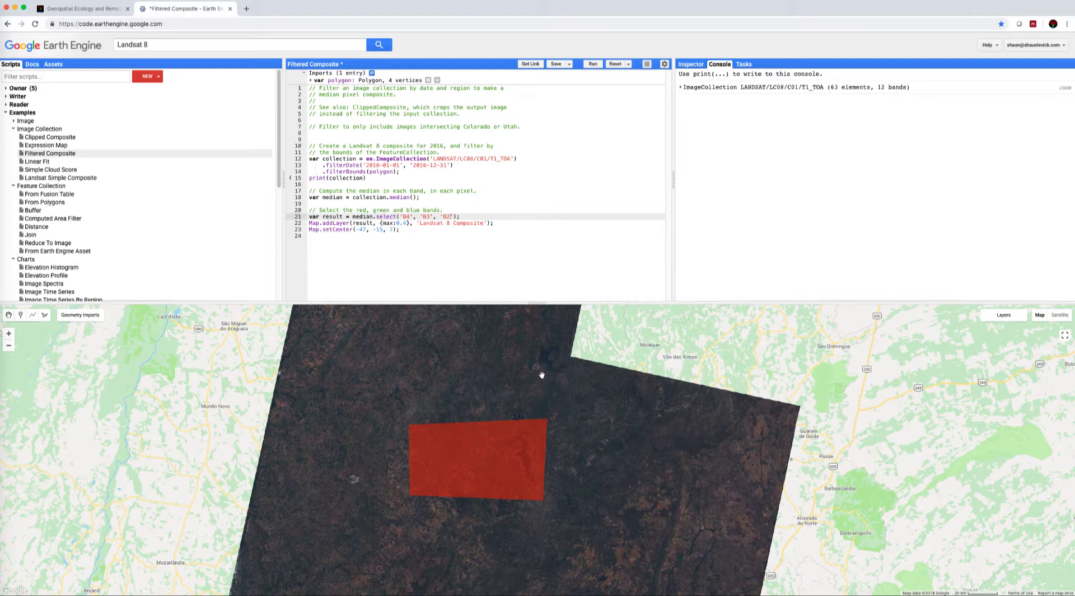
{"action": "mouse_move", "coordinate": [541, 398]}
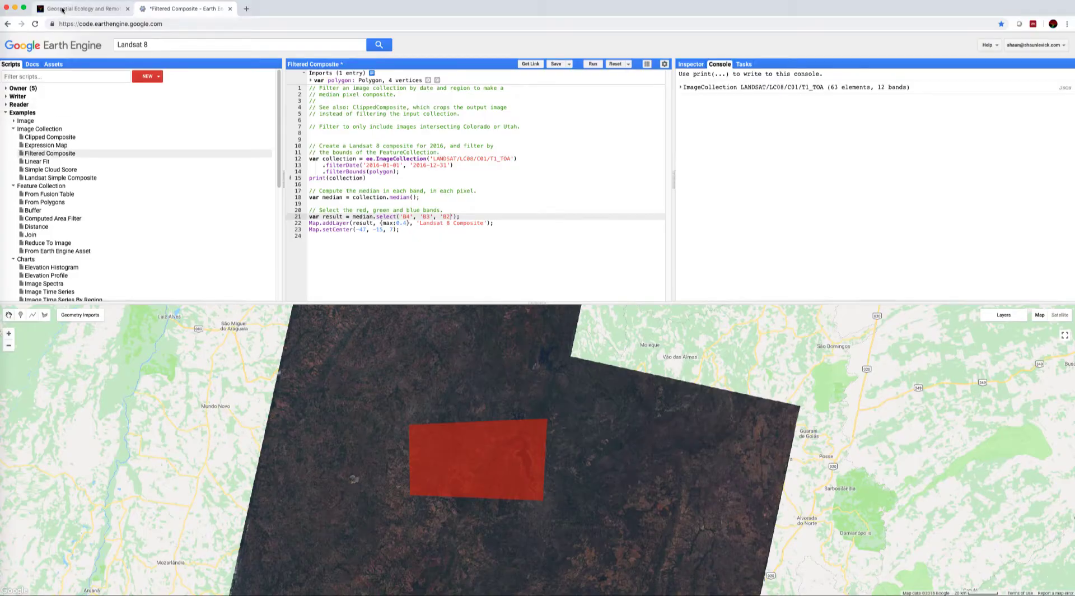
- Glance at the GEARS Lab site, return to Earth Engine, and open the Save options
{"action": "left_click", "coordinate": [82, 9]}
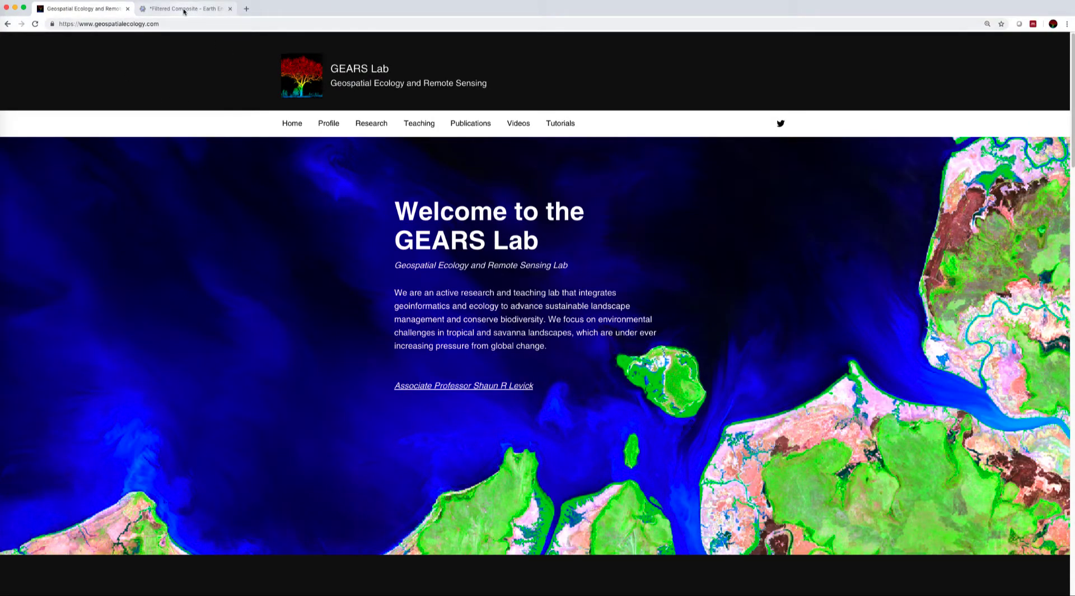
{"action": "left_click", "coordinate": [185, 9]}
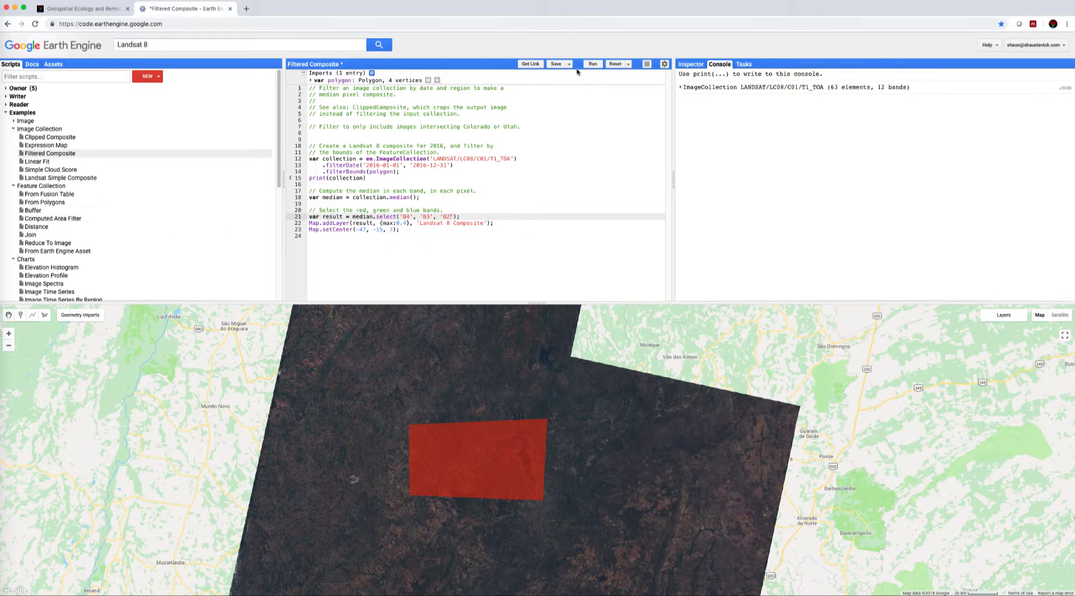
{"action": "left_click", "coordinate": [569, 63]}
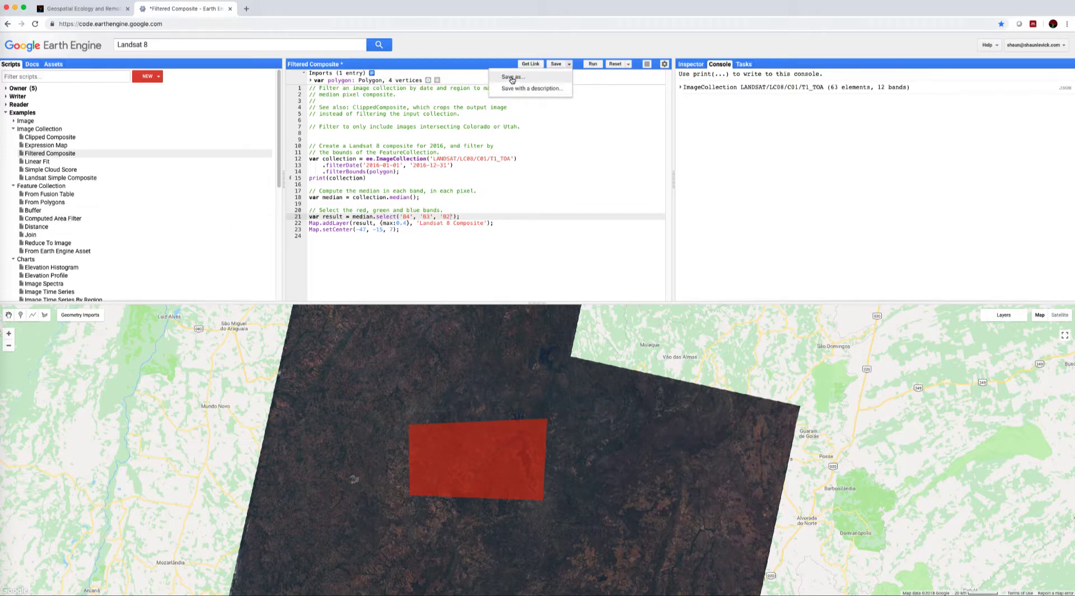